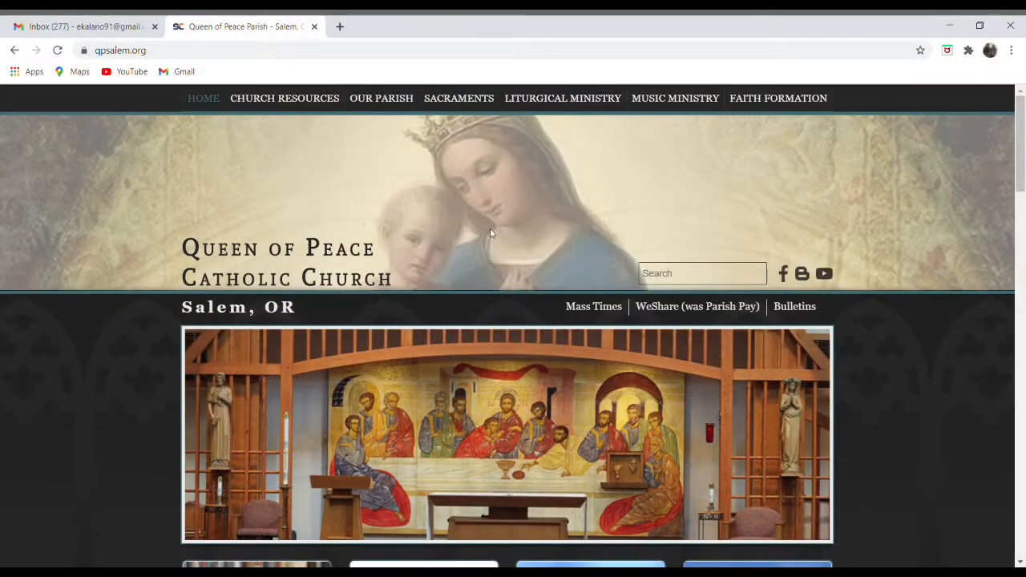
mouse_move(92, 341)
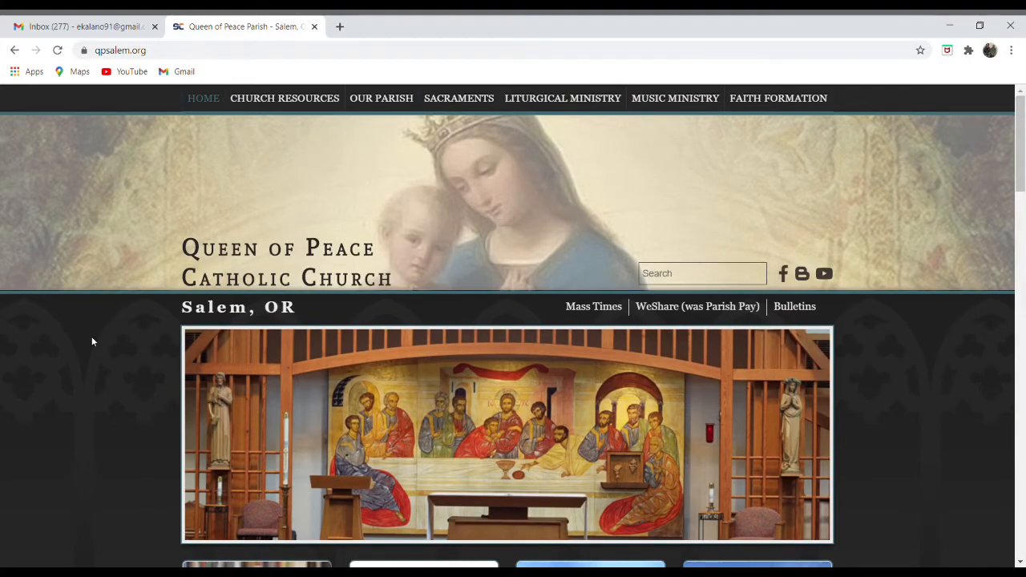
Scroll the parish homepage and follow Mass Sign-Up to the Holy Mass Eventbrite page.
scroll("down", 3)
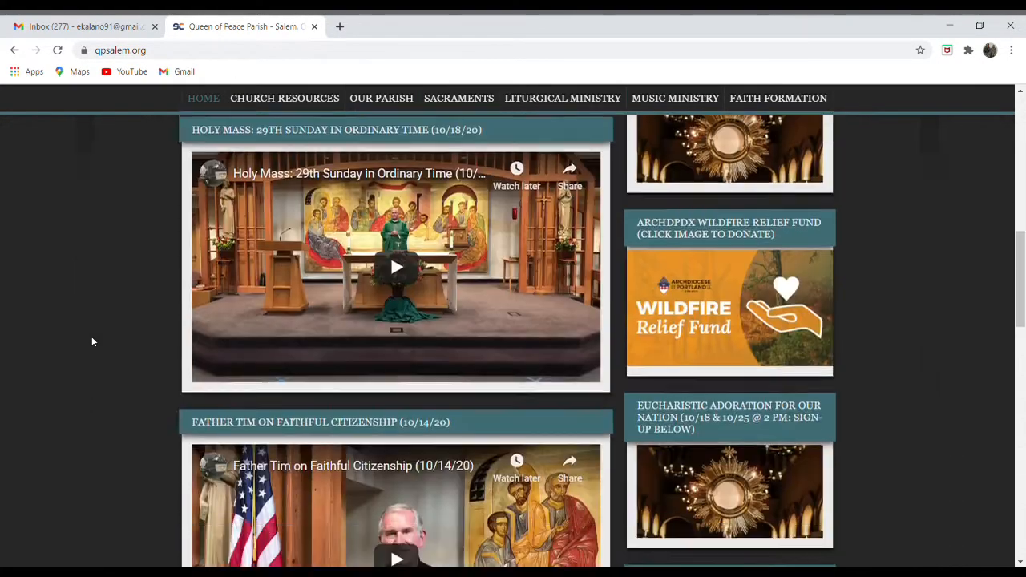
scroll("down", 3)
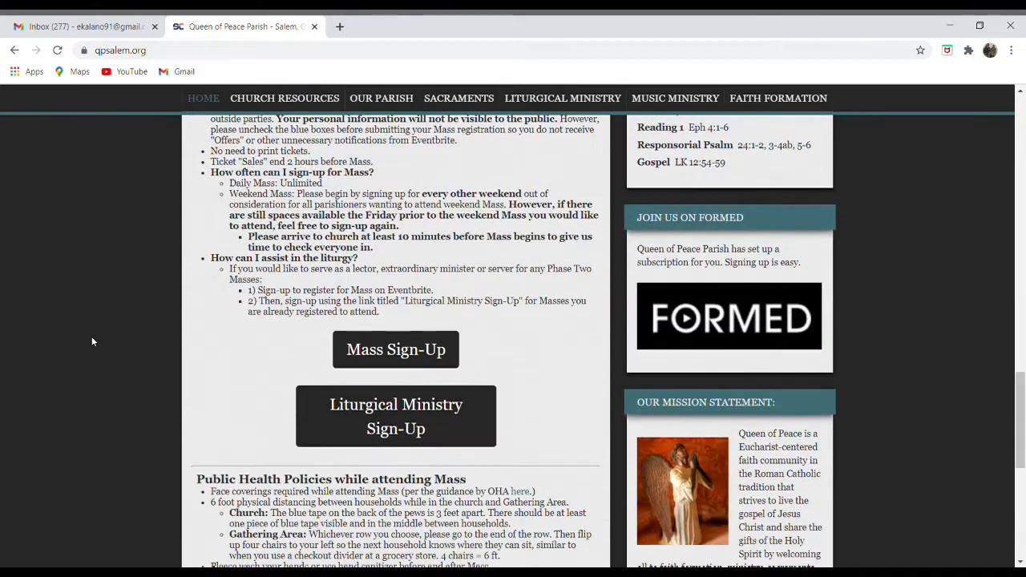
mouse_move(428, 338)
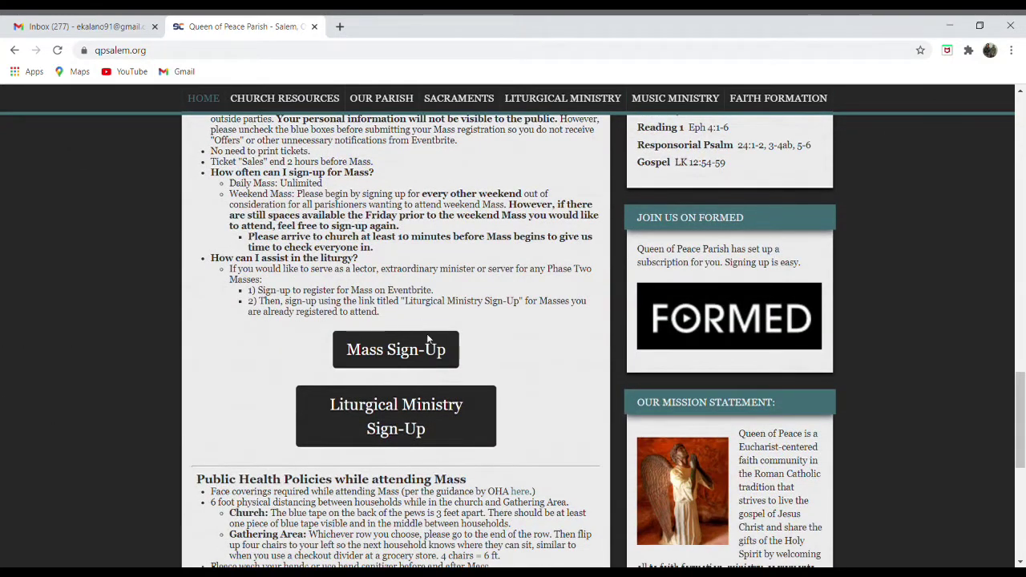
left_click(396, 349)
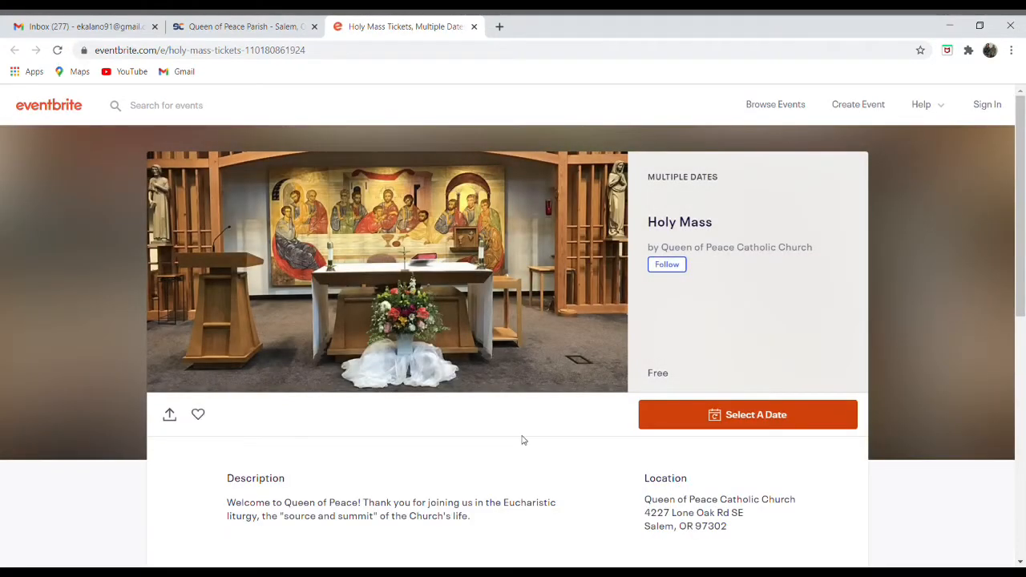
Choose the Thursday, Oct 29, 8:30 AM Holy Mass from the date list.
scroll("down", 3)
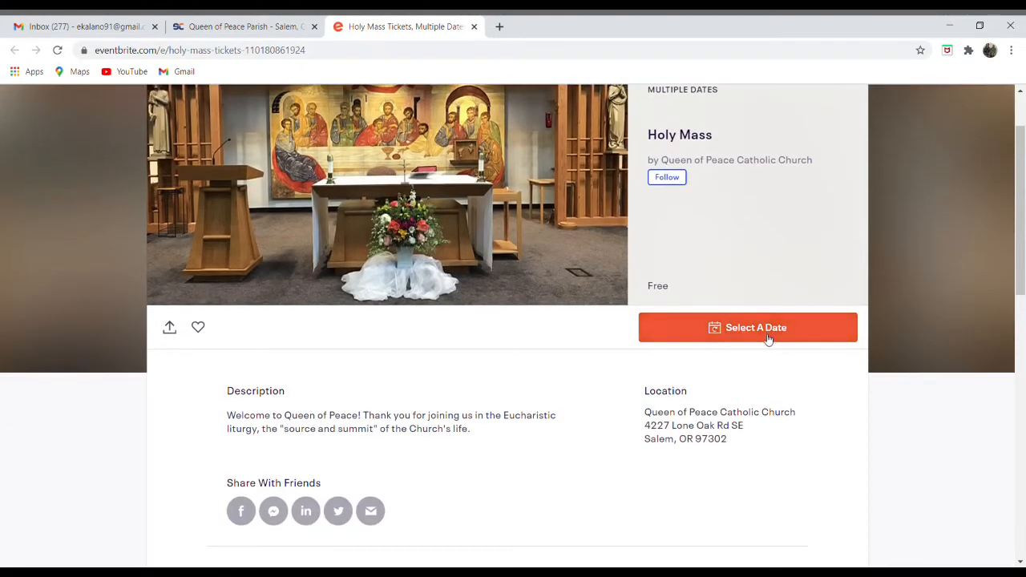
left_click(747, 327)
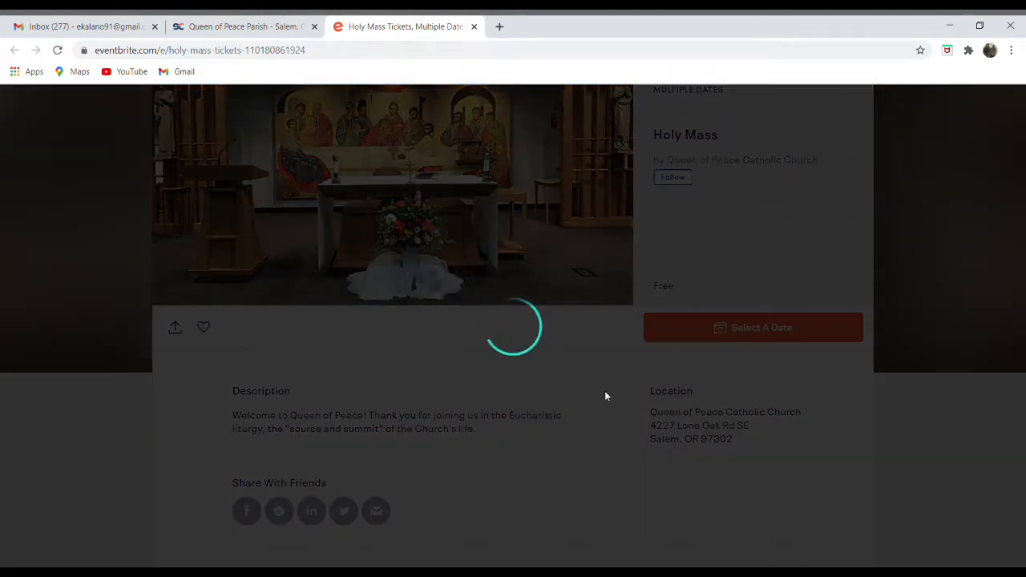
left_click(752, 327)
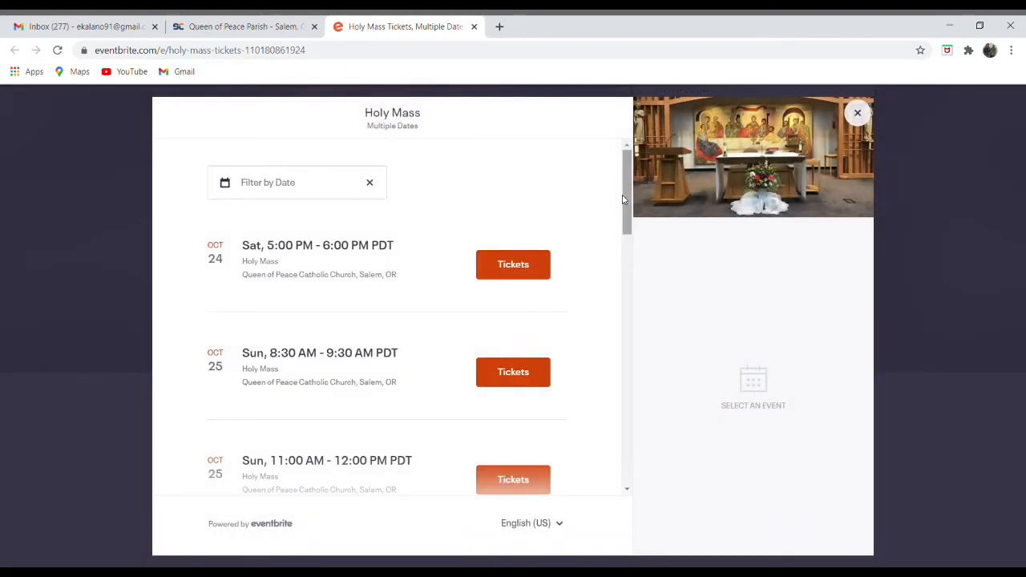
scroll("down", 3)
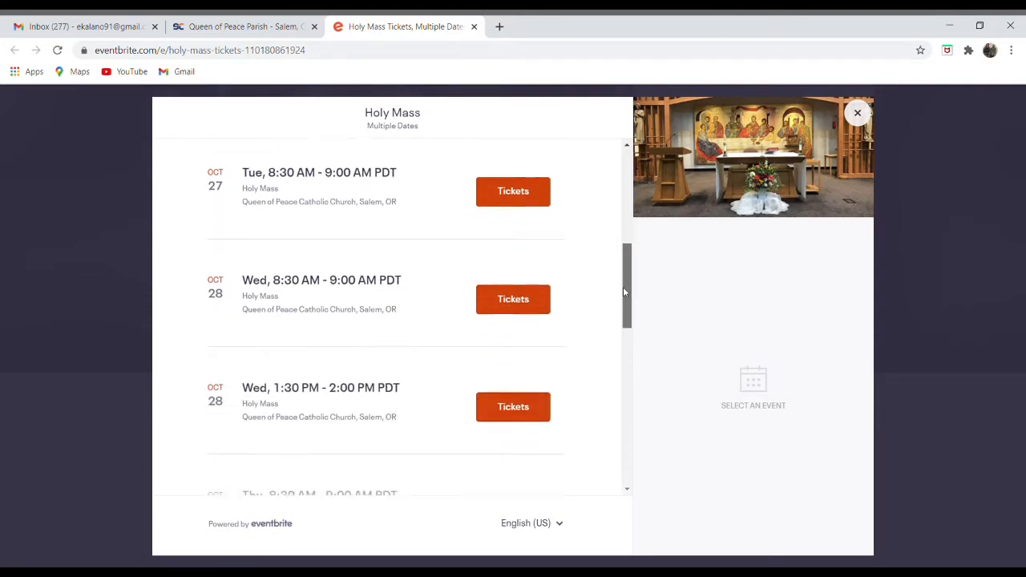
scroll("down", 3)
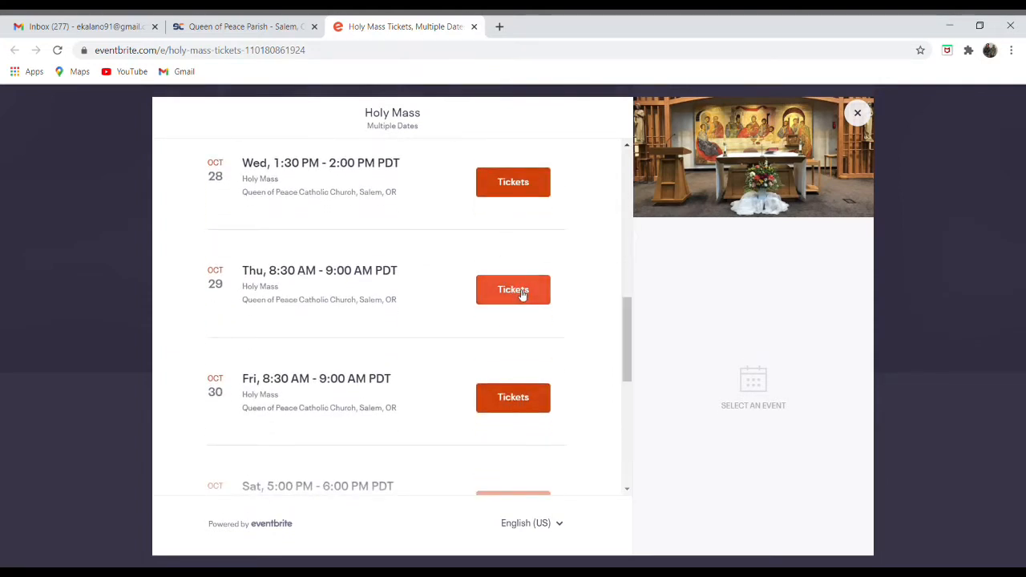
left_click(513, 289)
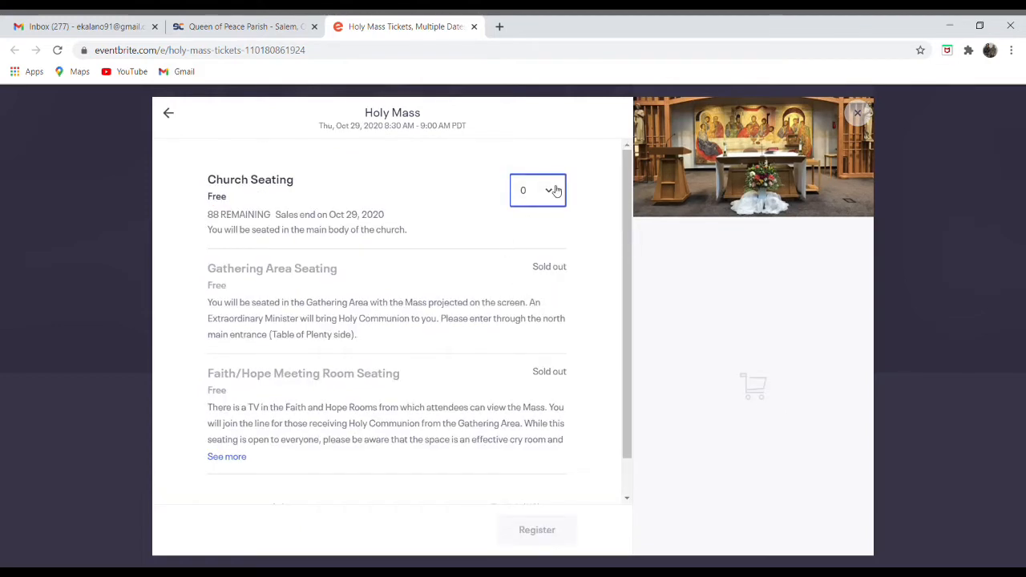
mouse_move(545, 244)
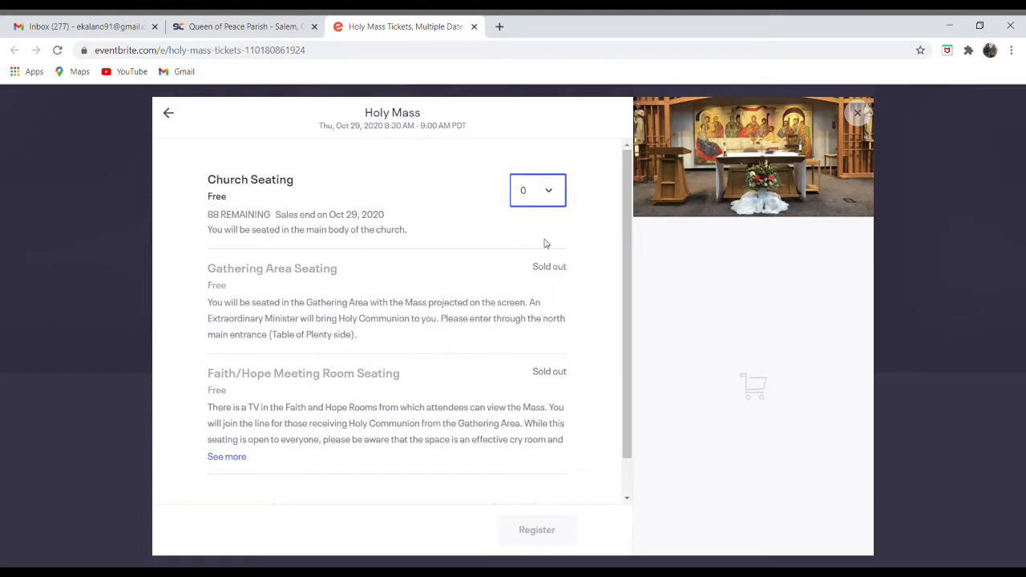
Set Church Seating quantity to 1 and register for the Oct 29 Mass.
left_click(537, 190)
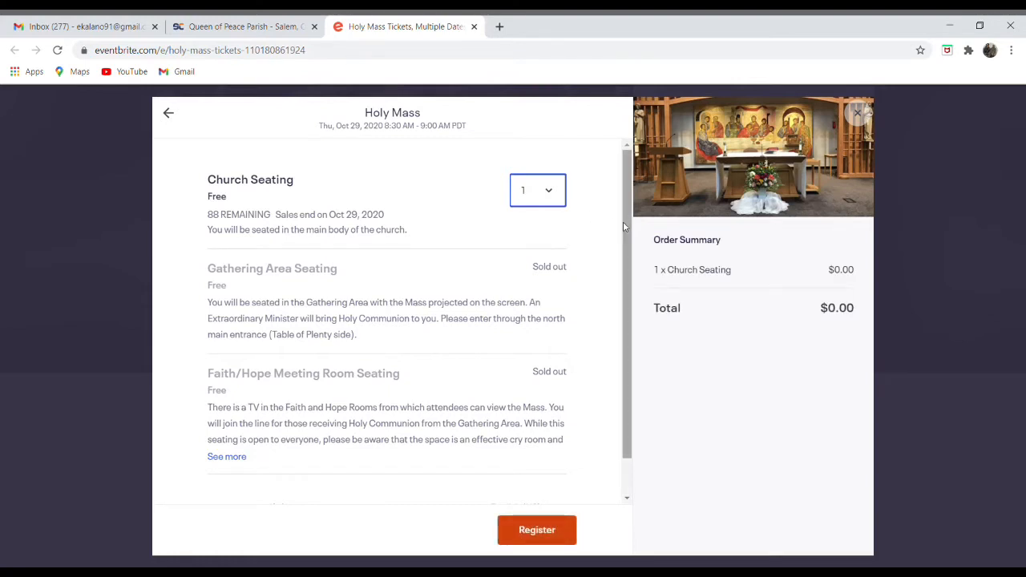
scroll("down", 3)
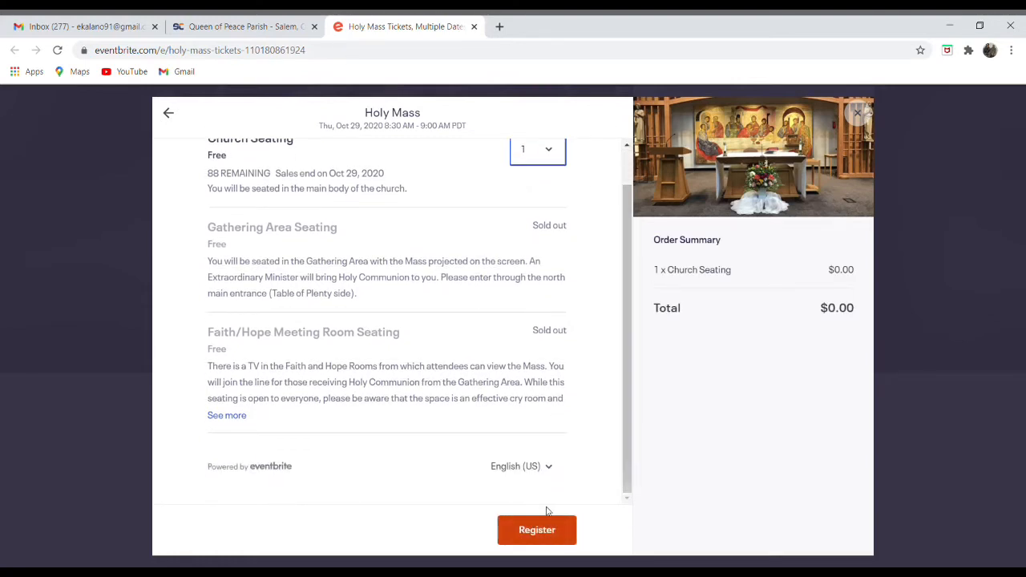
left_click(536, 530)
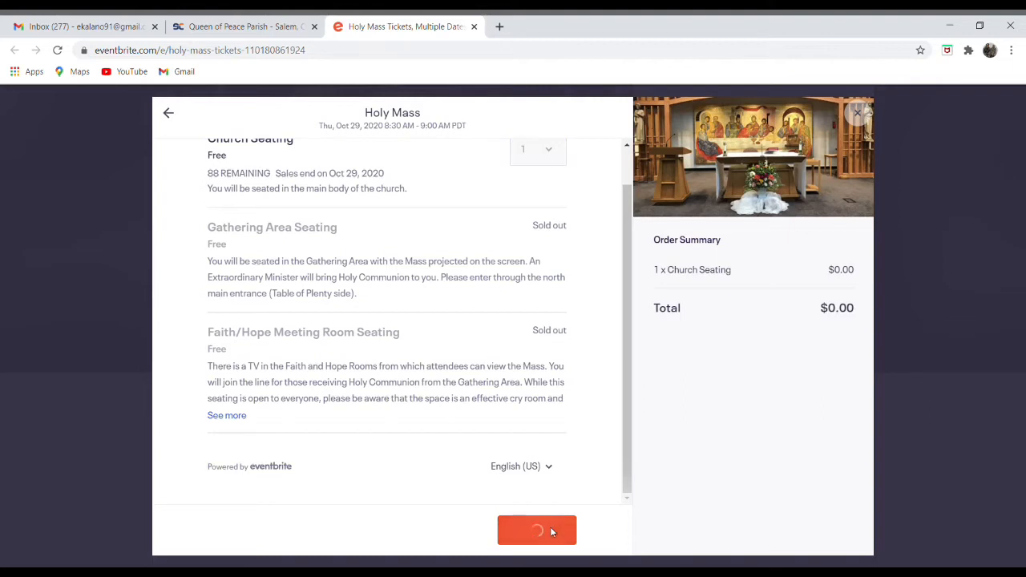
left_click(536, 530)
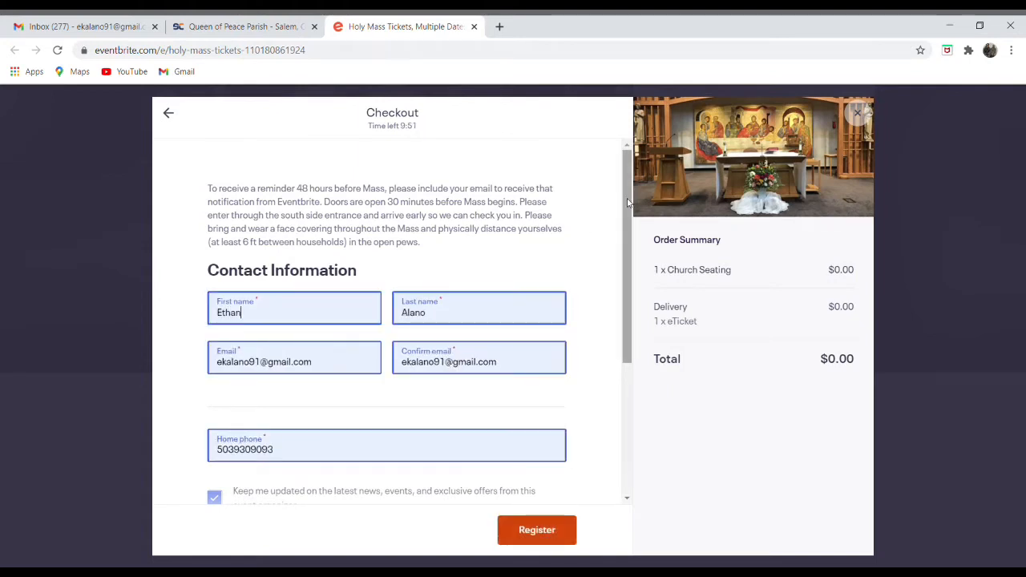
Decline organizer and Eventbrite marketing emails, then register the free Holy Mass order.
scroll("down", 3)
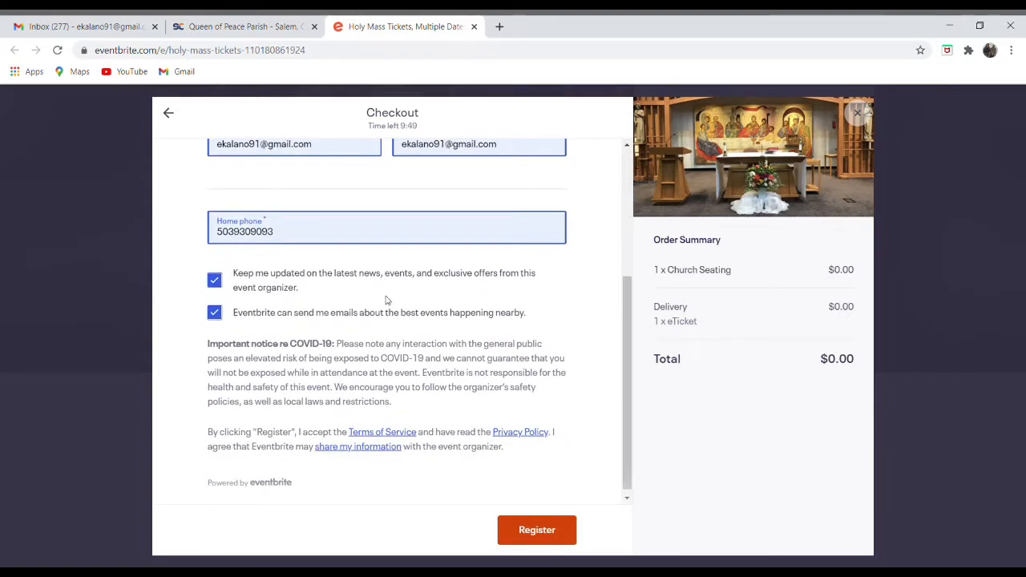
left_click(214, 279)
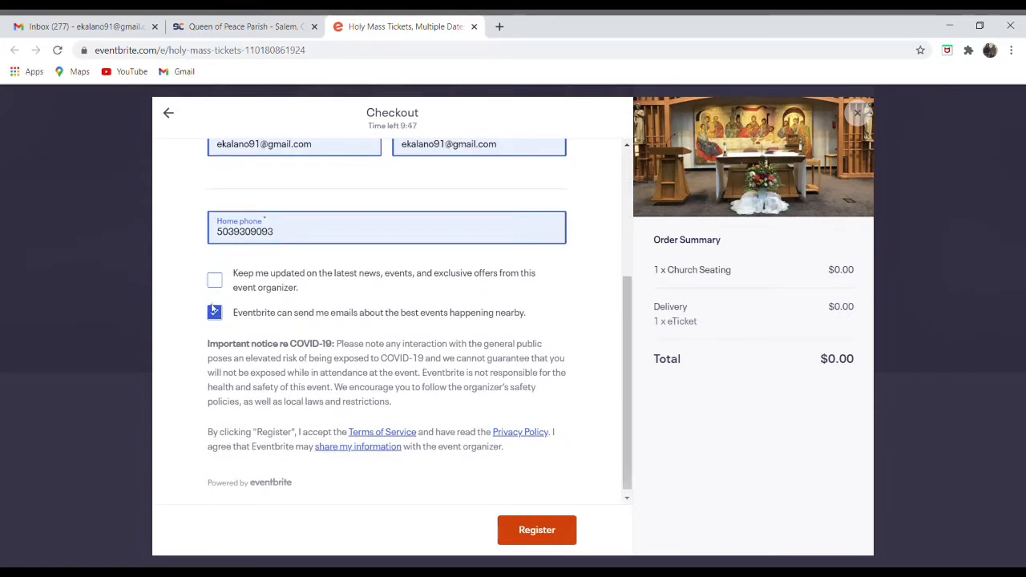
left_click(214, 311)
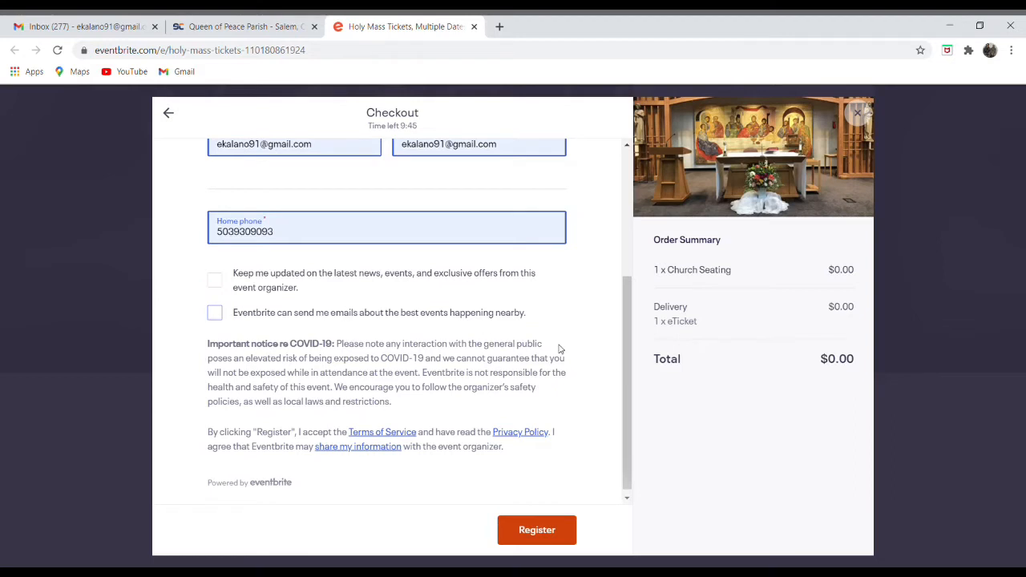
left_click(536, 530)
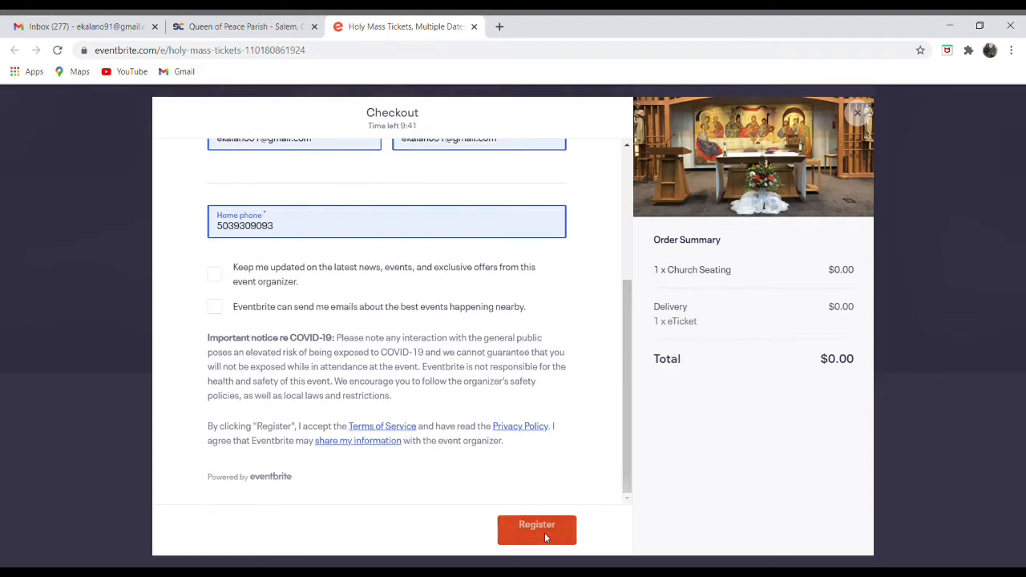
left_click(536, 530)
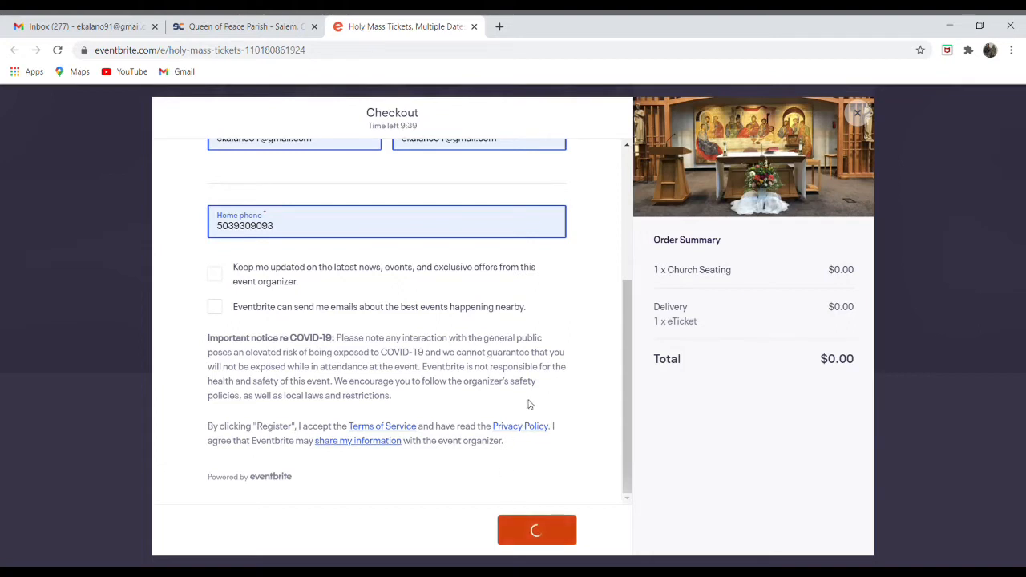
left_click(537, 530)
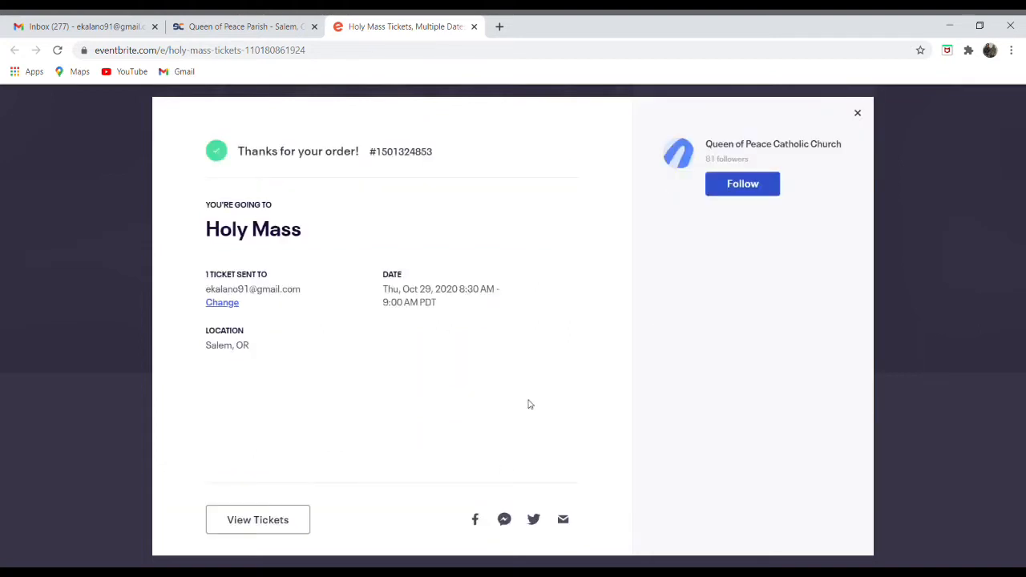
mouse_move(351, 421)
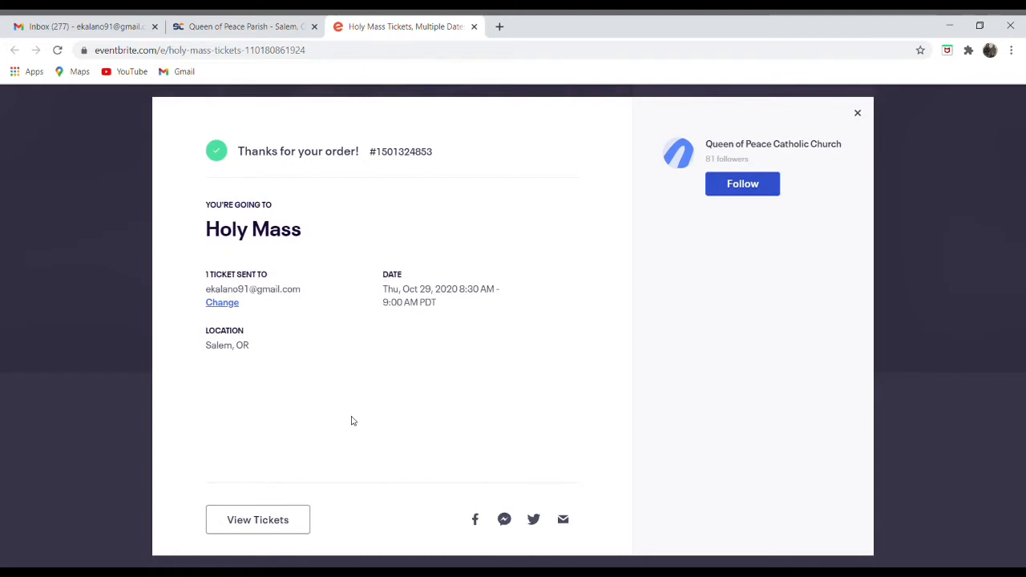
mouse_move(258, 425)
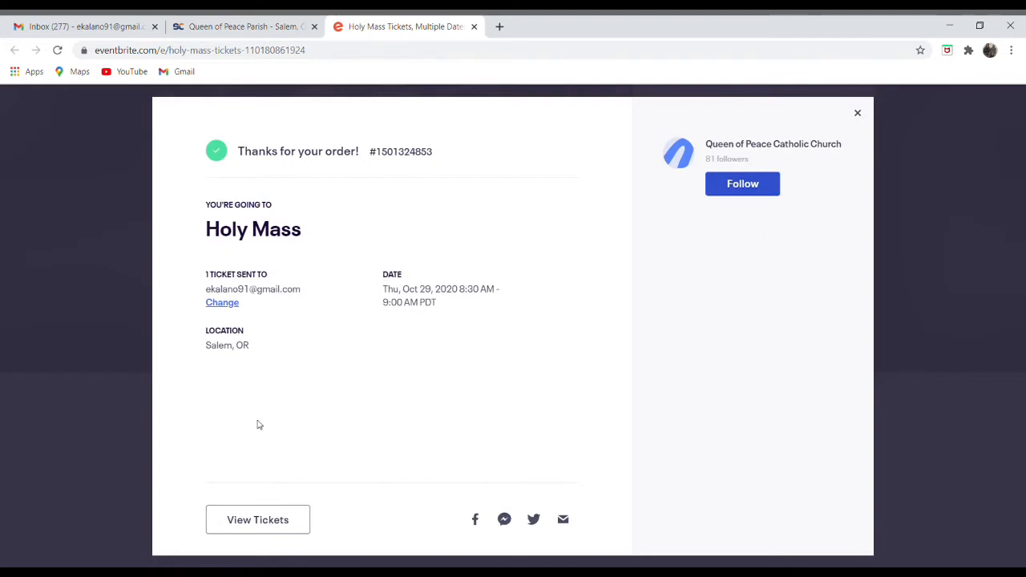
mouse_move(233, 356)
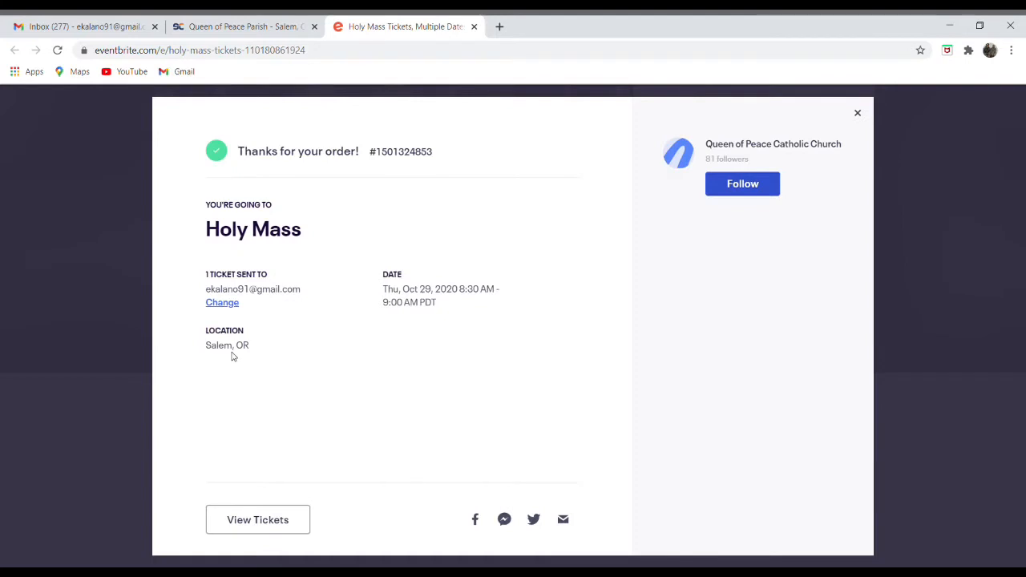
mouse_move(270, 516)
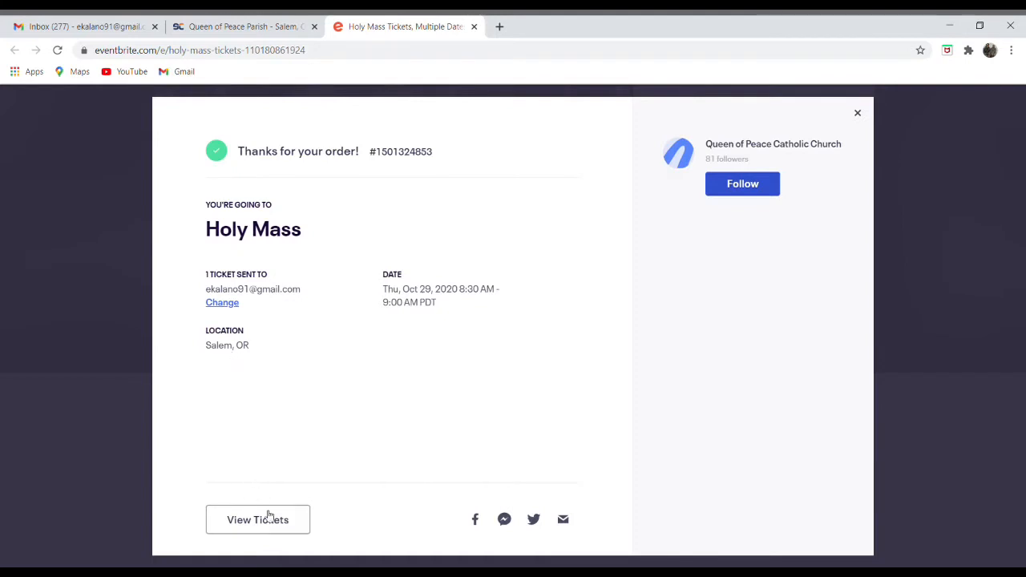
mouse_move(460, 240)
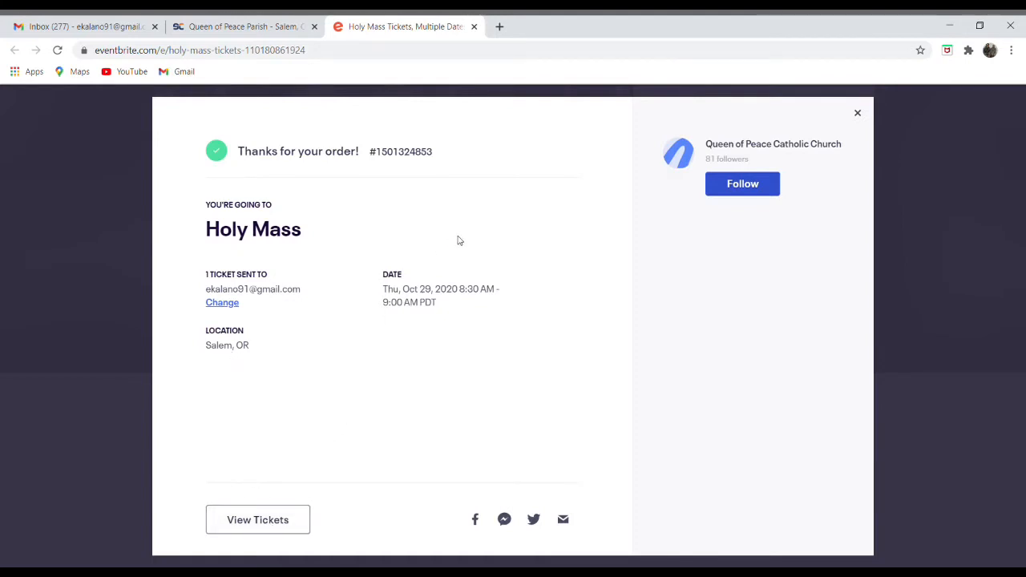
mouse_move(428, 341)
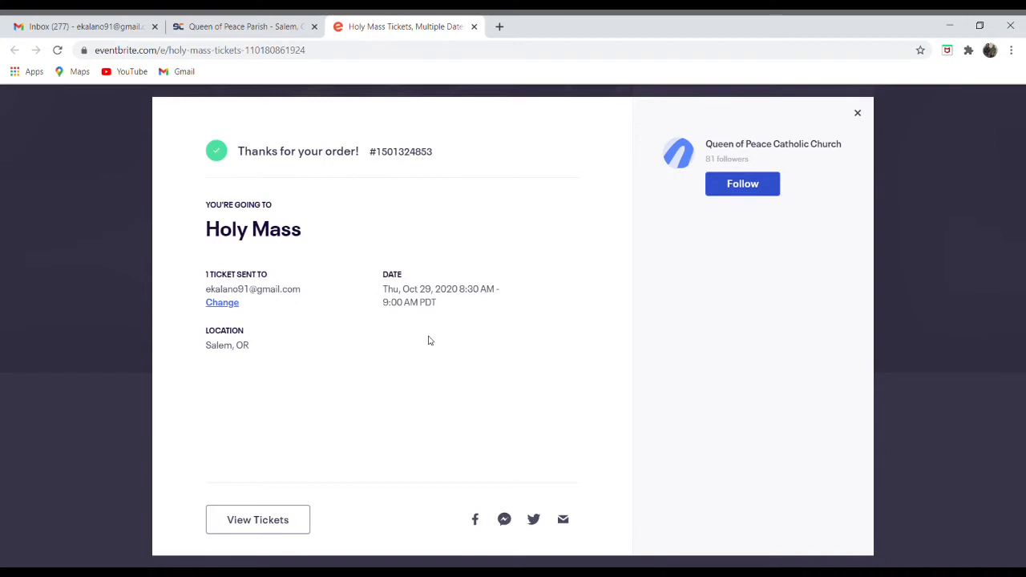
mouse_move(349, 379)
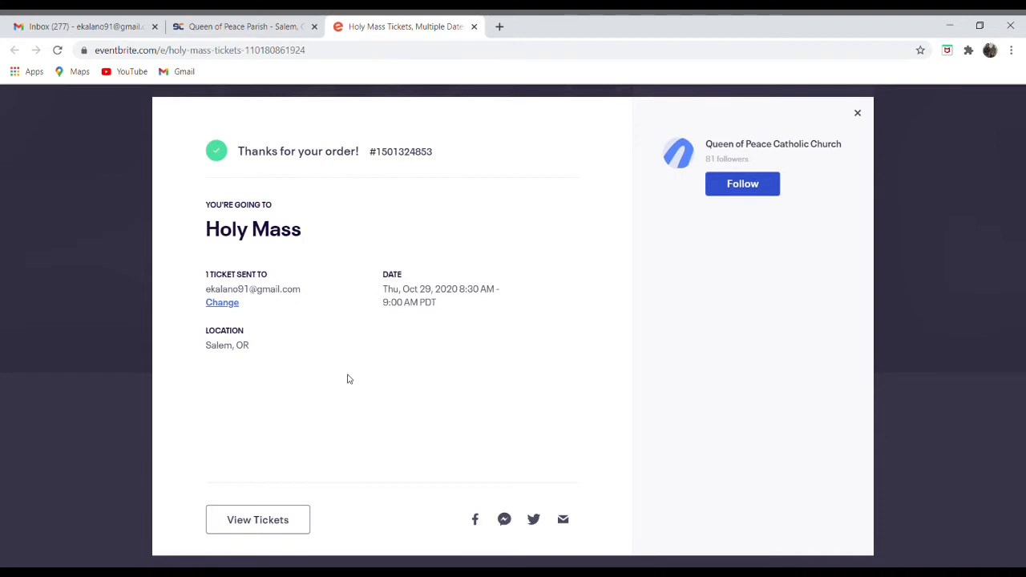
mouse_move(134, 146)
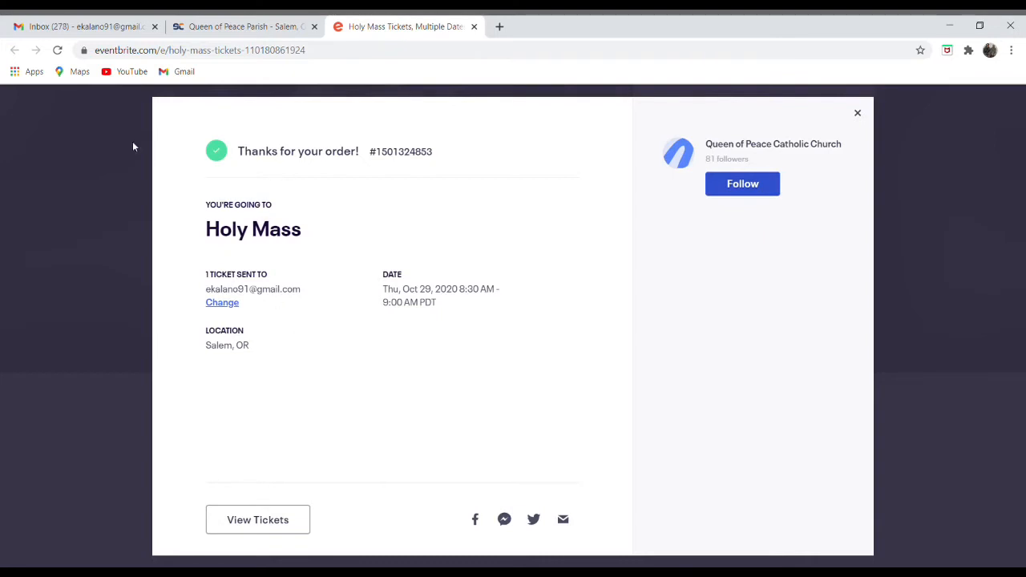
Open the 'Your Tickets for Holy Mass' email in Gmail and follow its View and manage link.
left_click(80, 27)
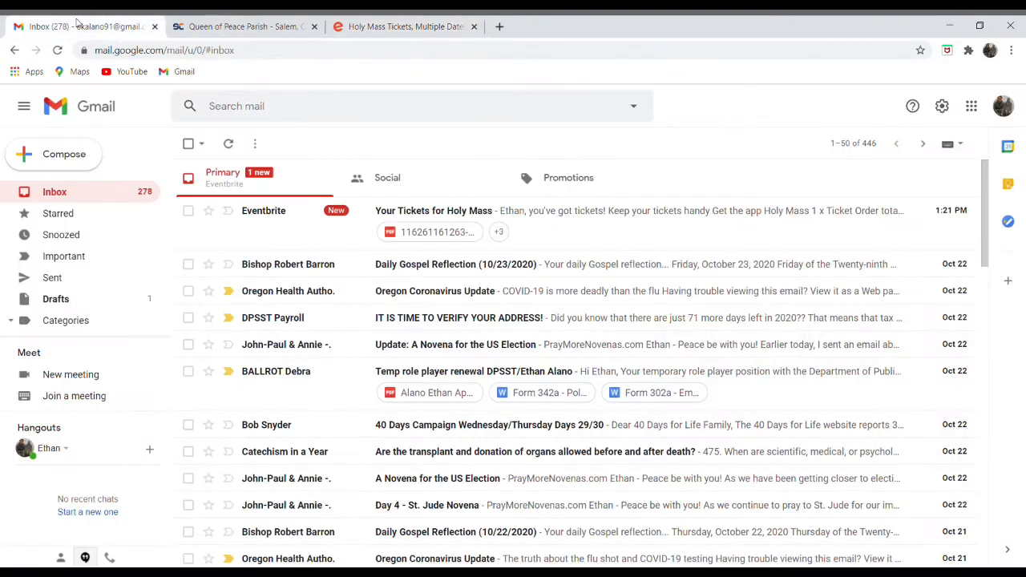
mouse_move(299, 222)
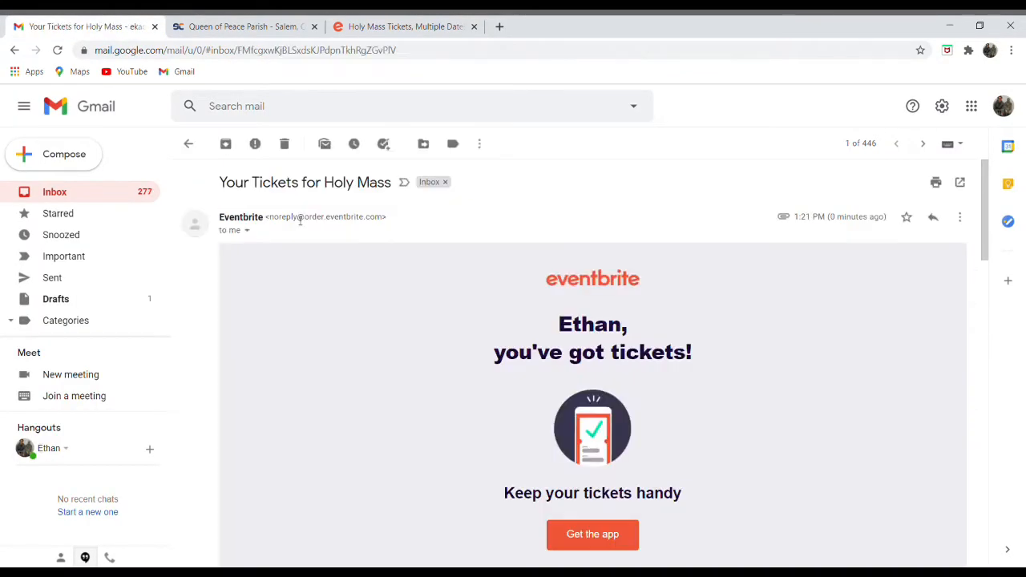
scroll("down", 3)
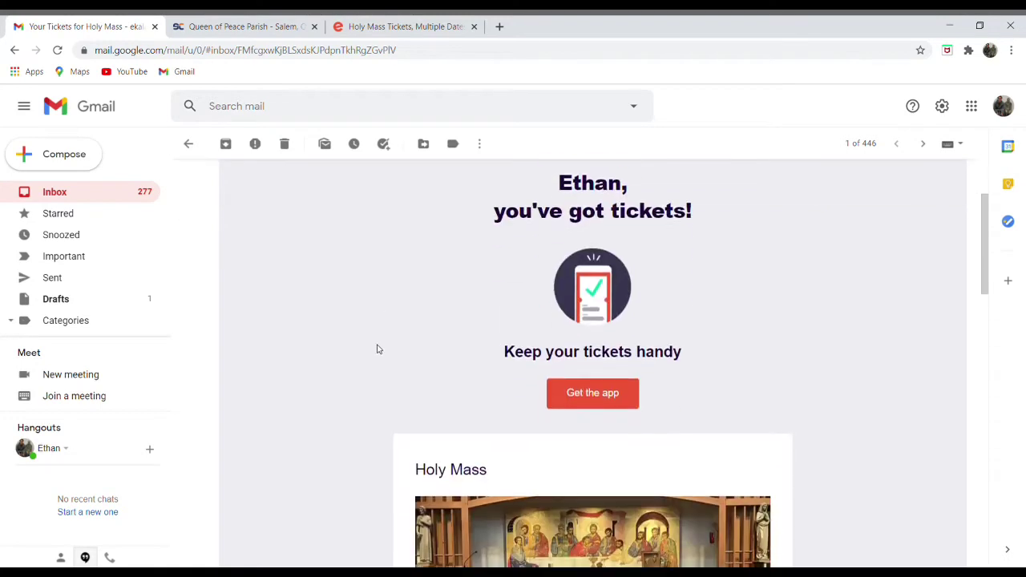
scroll("down", 3)
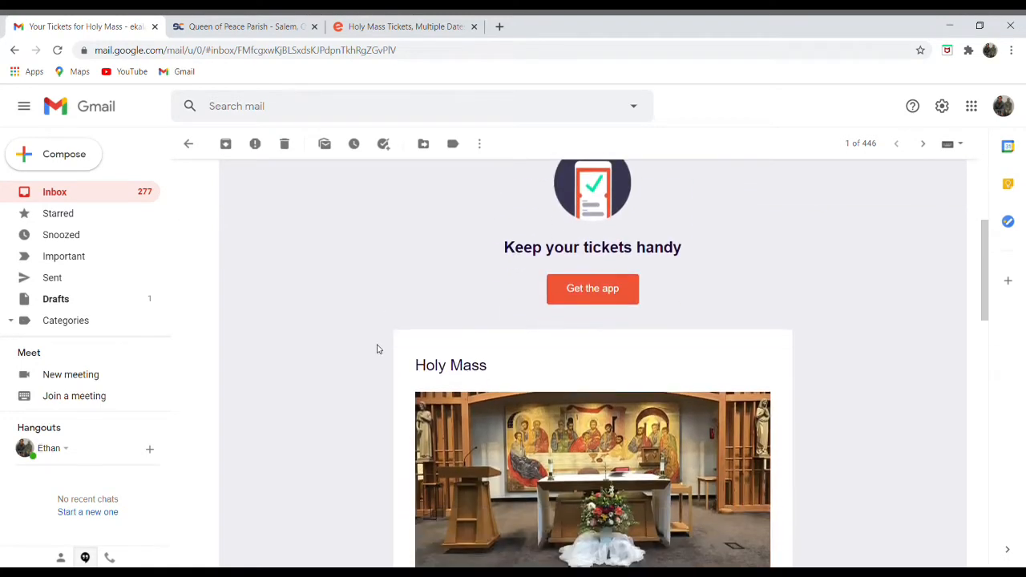
scroll("down", 3)
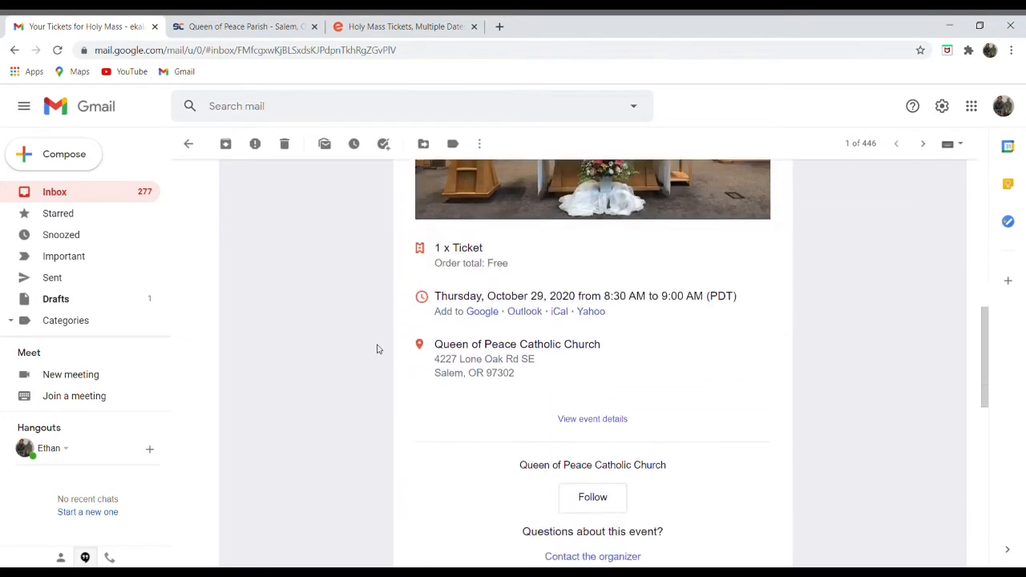
scroll("down", 3)
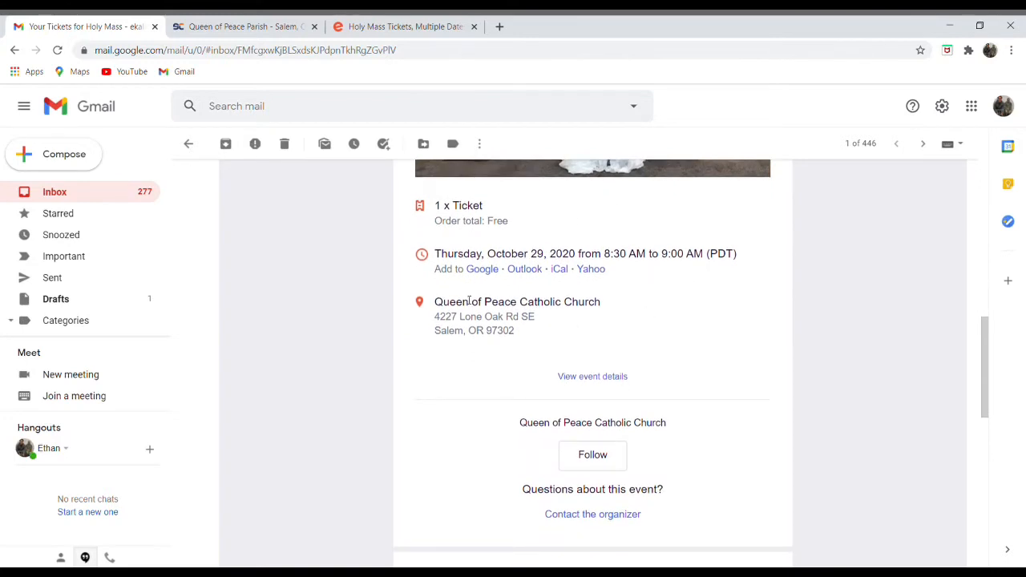
mouse_move(356, 370)
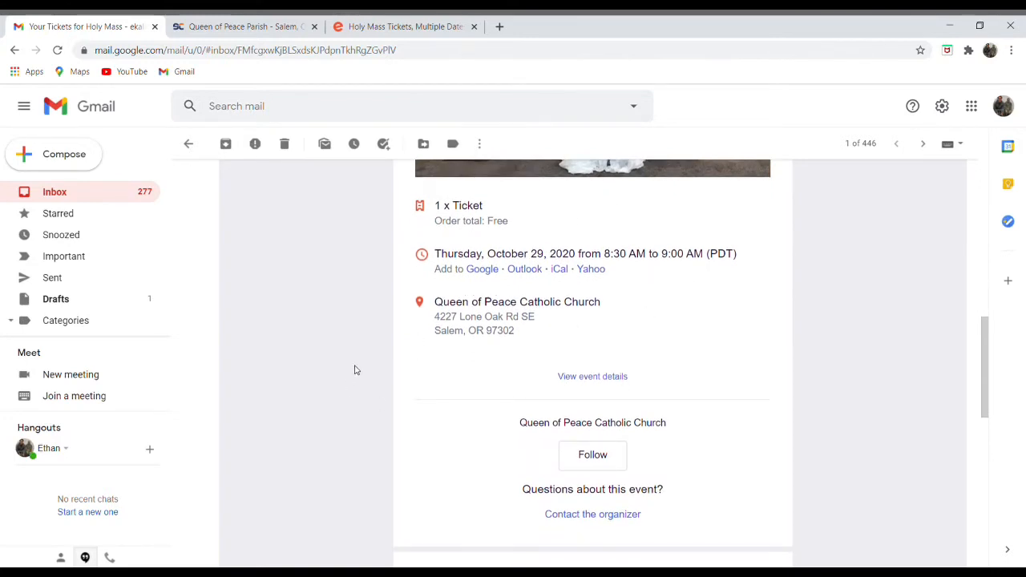
scroll("down", 3)
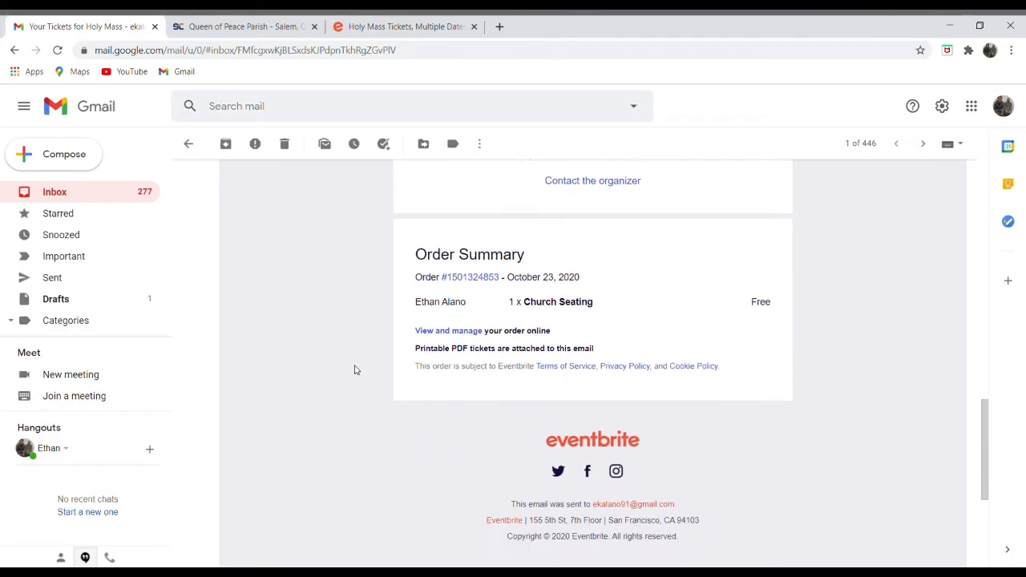
mouse_move(468, 330)
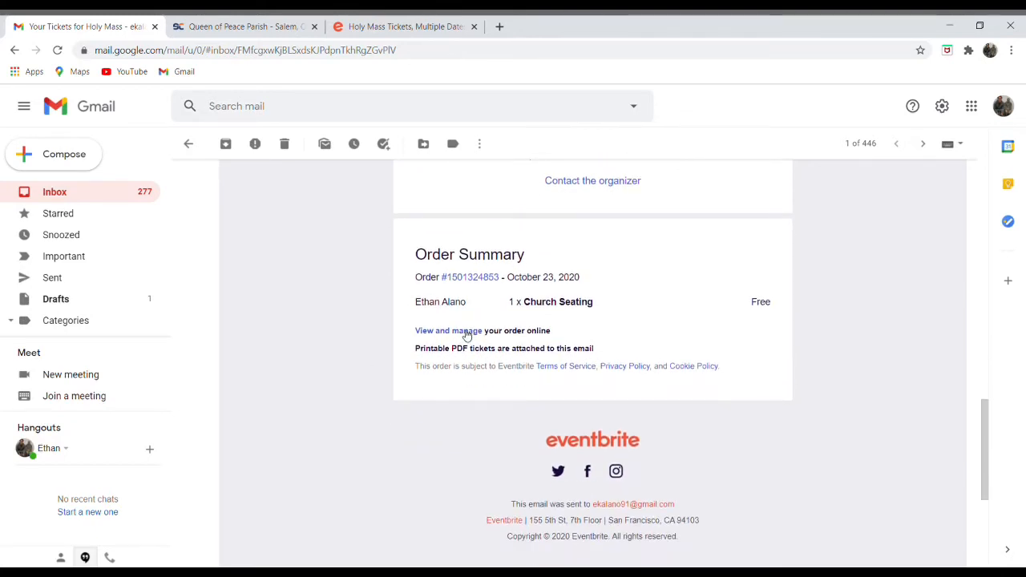
left_click(448, 330)
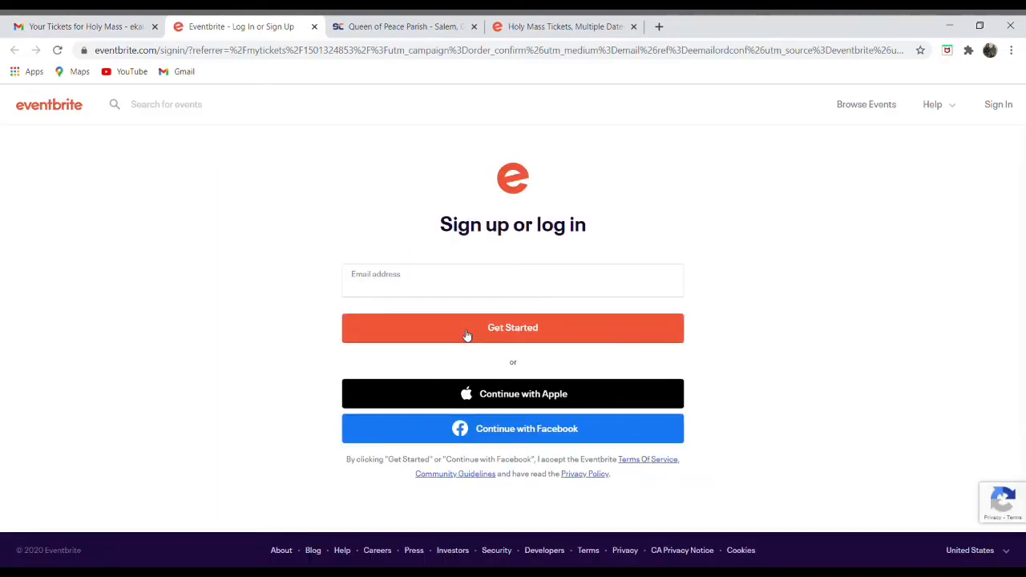
left_click(512, 281)
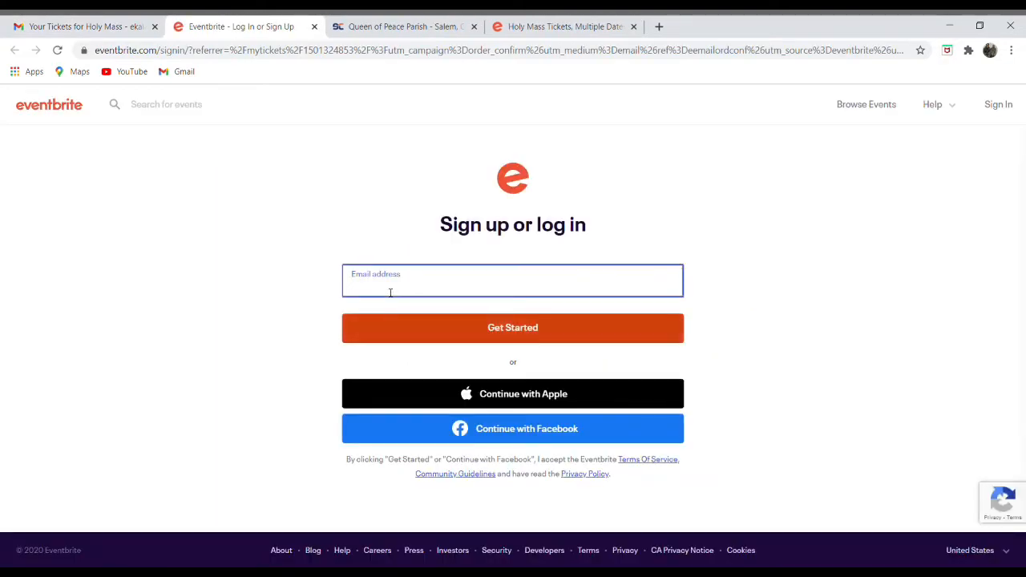
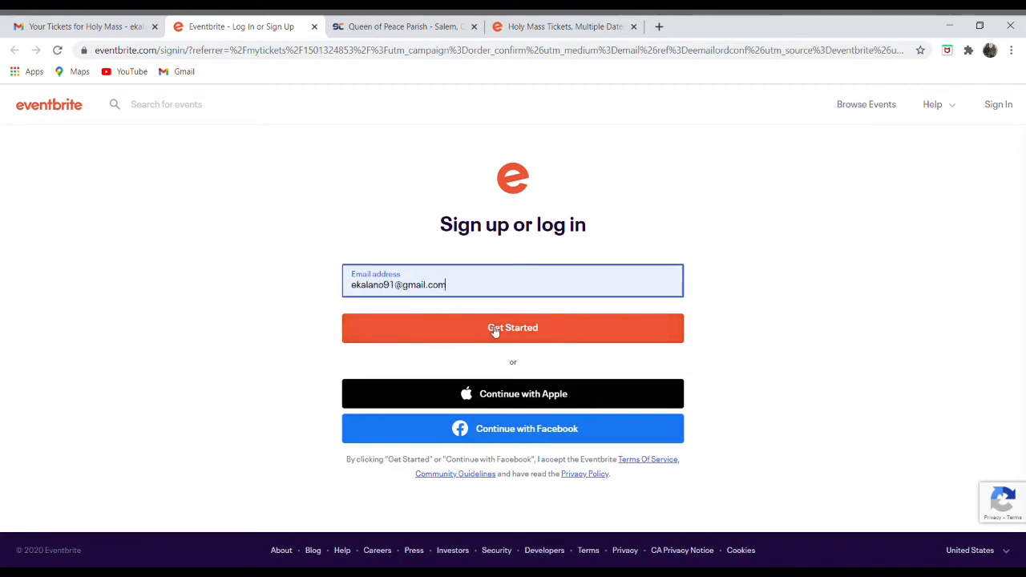
left_click(512, 328)
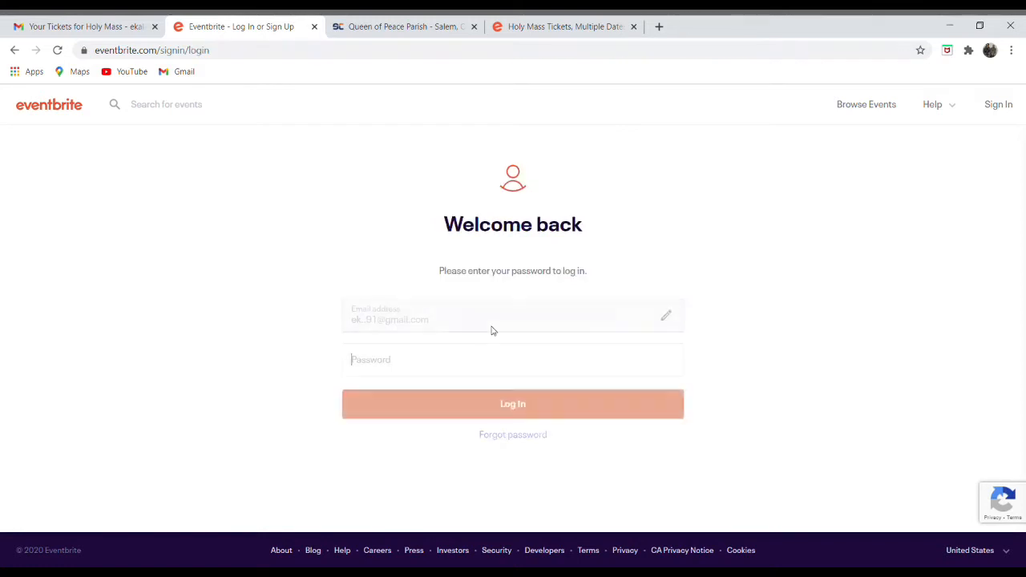
Request an Eventbrite password reset email, then switch back to the Gmail tab.
left_click(512, 359)
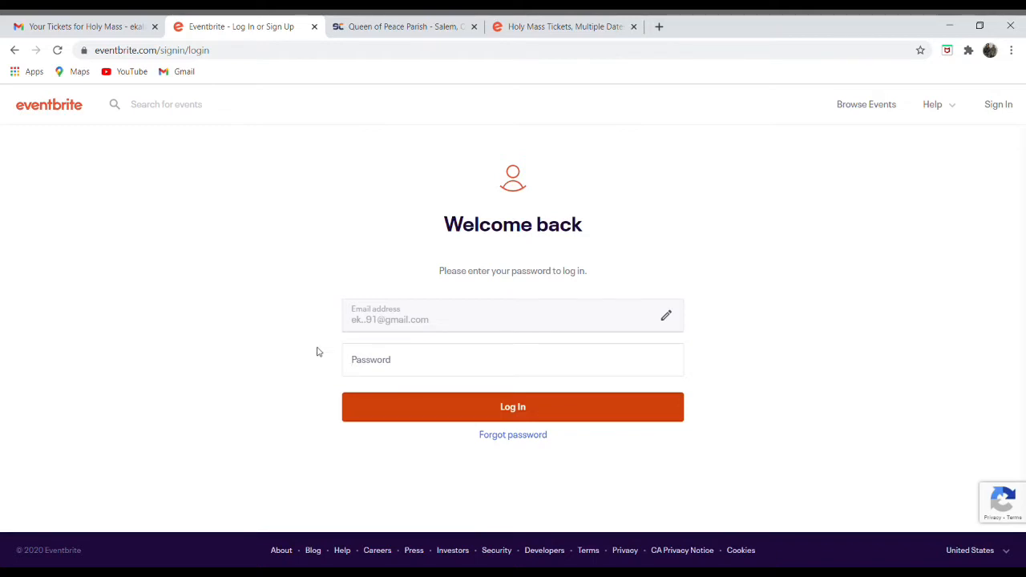
mouse_move(328, 356)
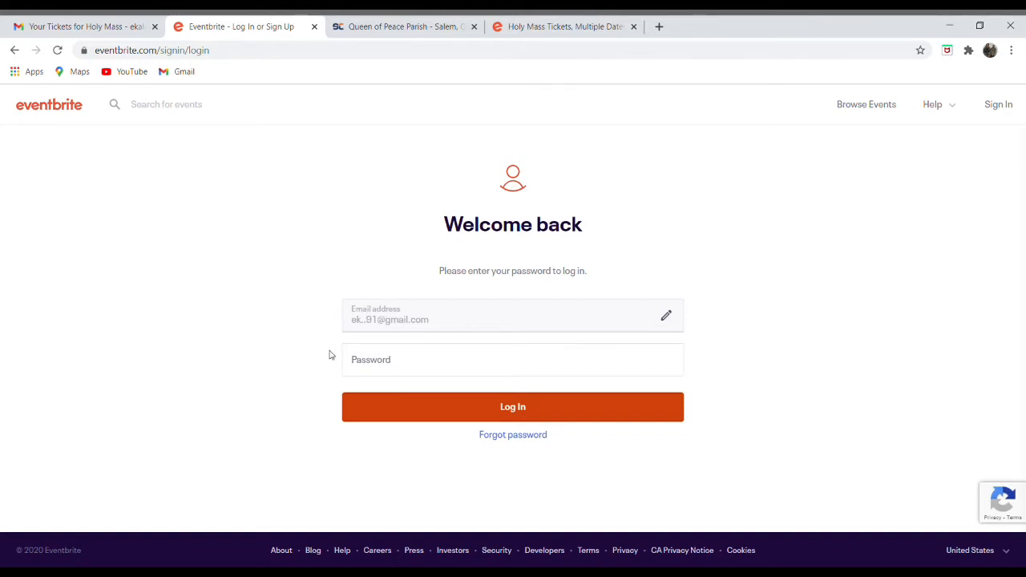
left_click(512, 359)
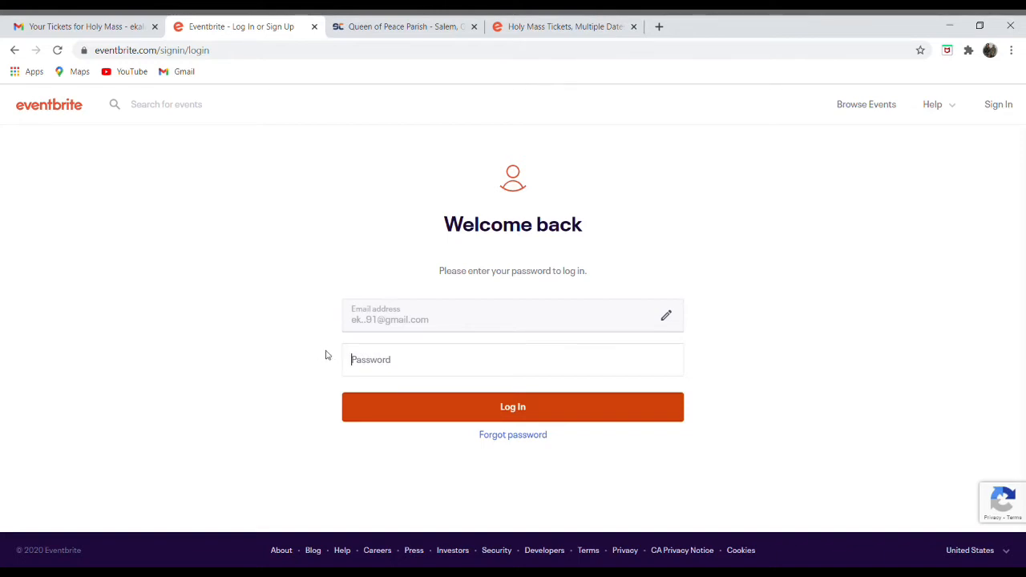
mouse_move(538, 480)
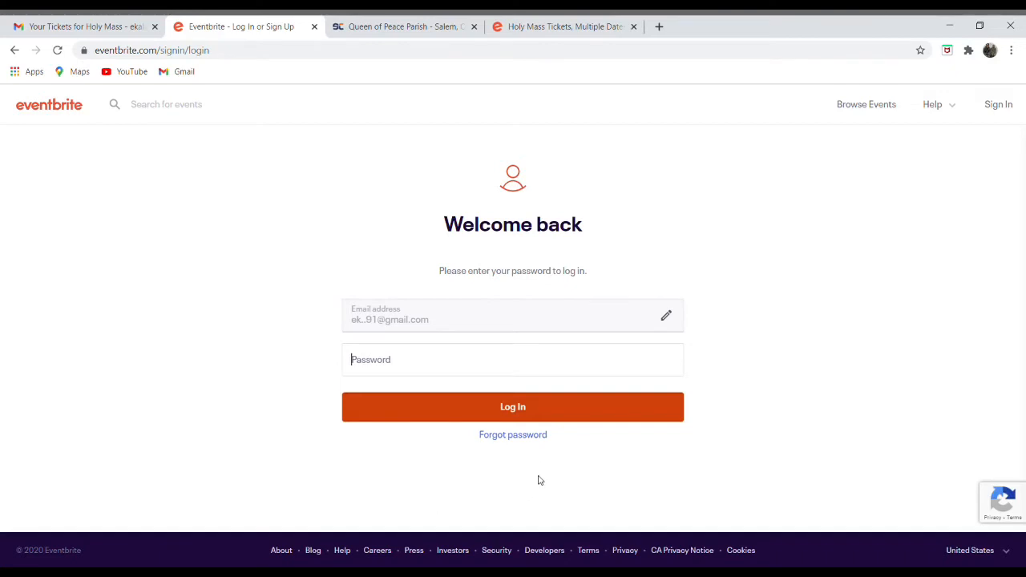
mouse_move(513, 434)
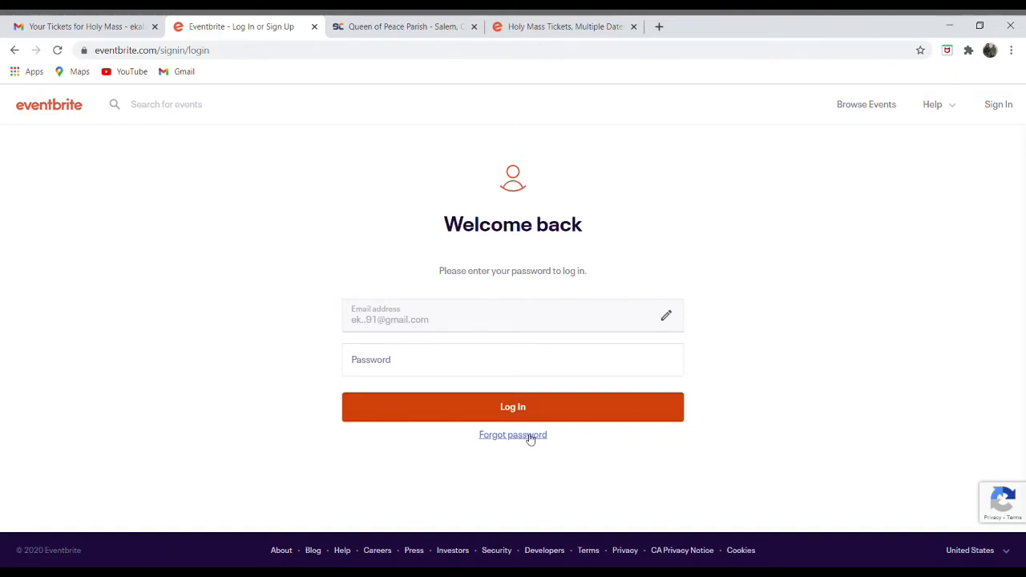
left_click(512, 434)
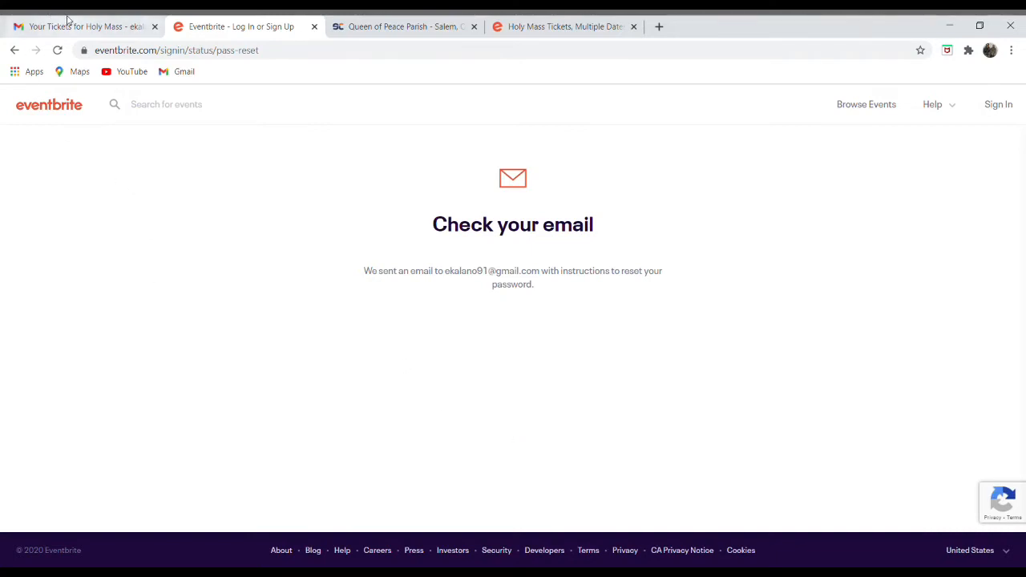
left_click(84, 27)
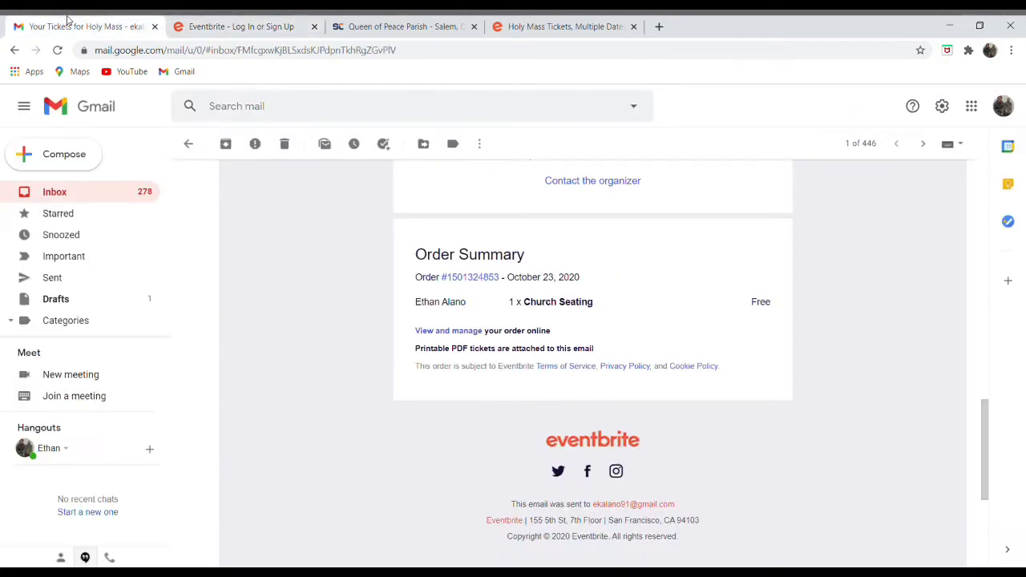
Open and read the 'Reset your Eventbrite password' email from the inbox.
left_click(189, 144)
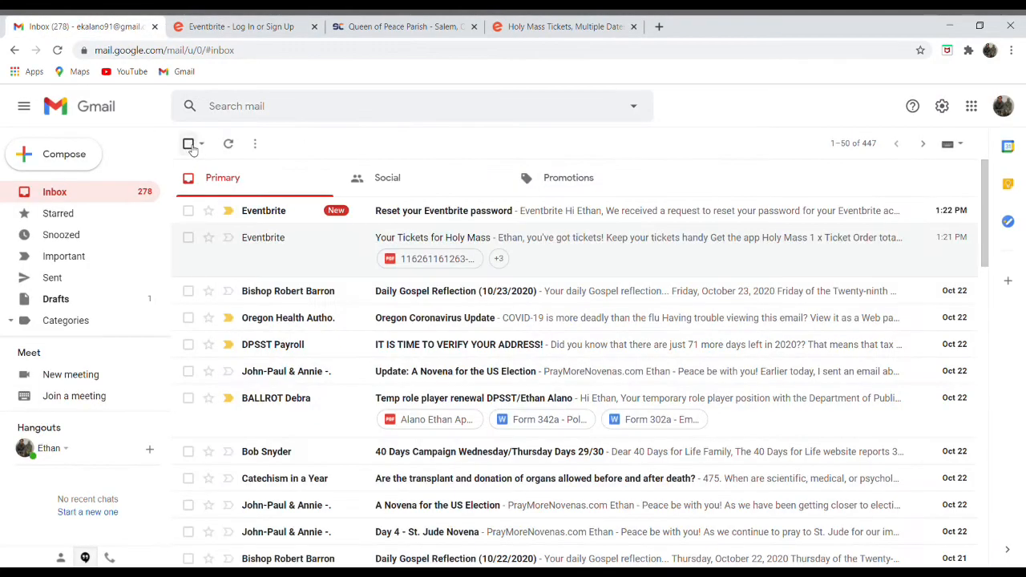
mouse_move(417, 210)
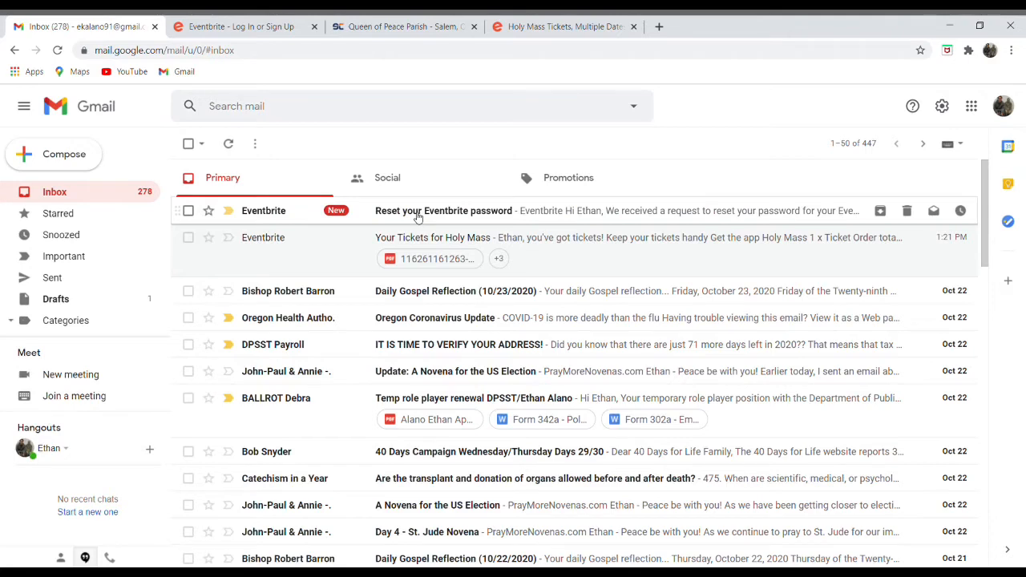
left_click(443, 210)
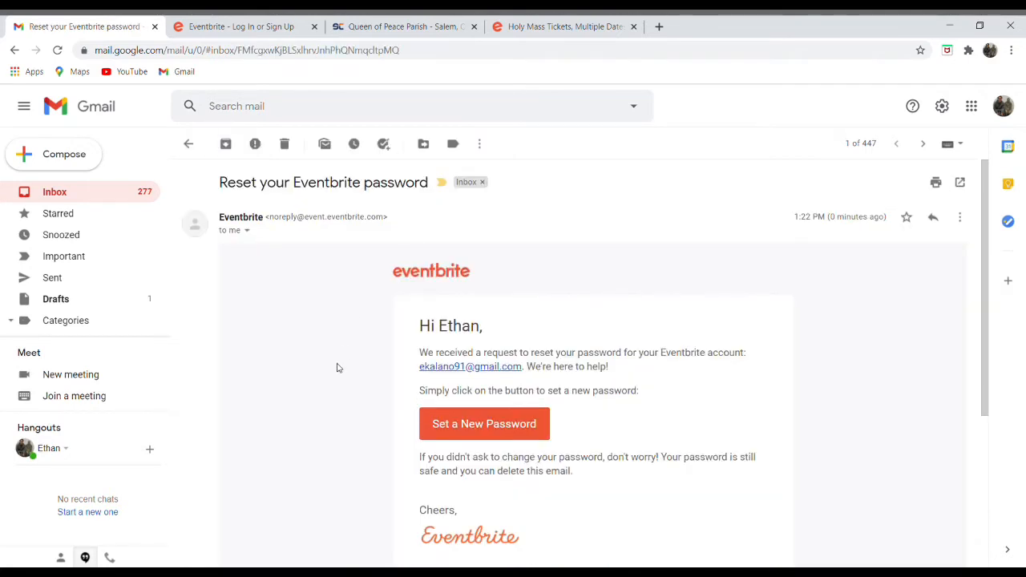
scroll("down", 3)
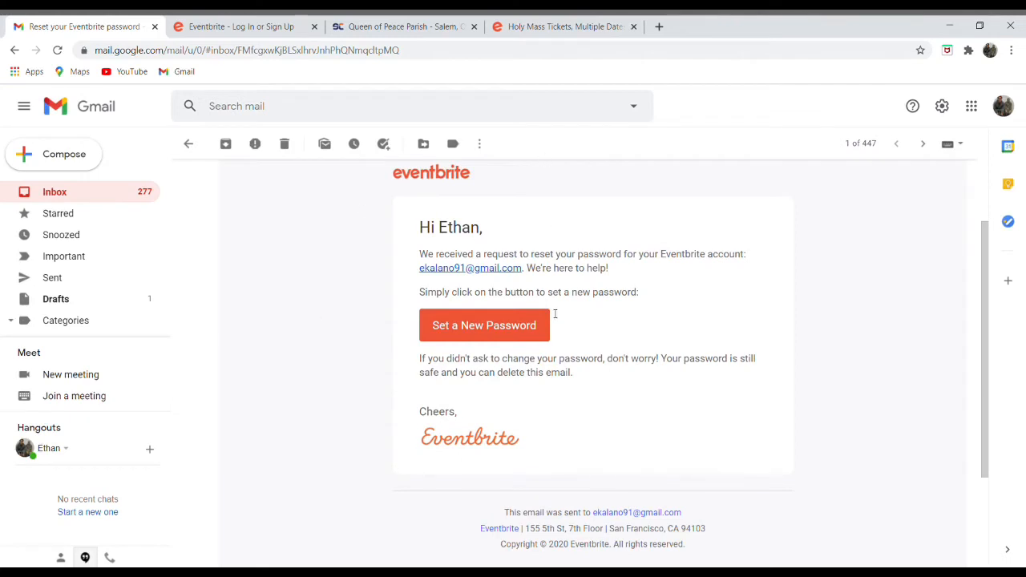
mouse_move(452, 365)
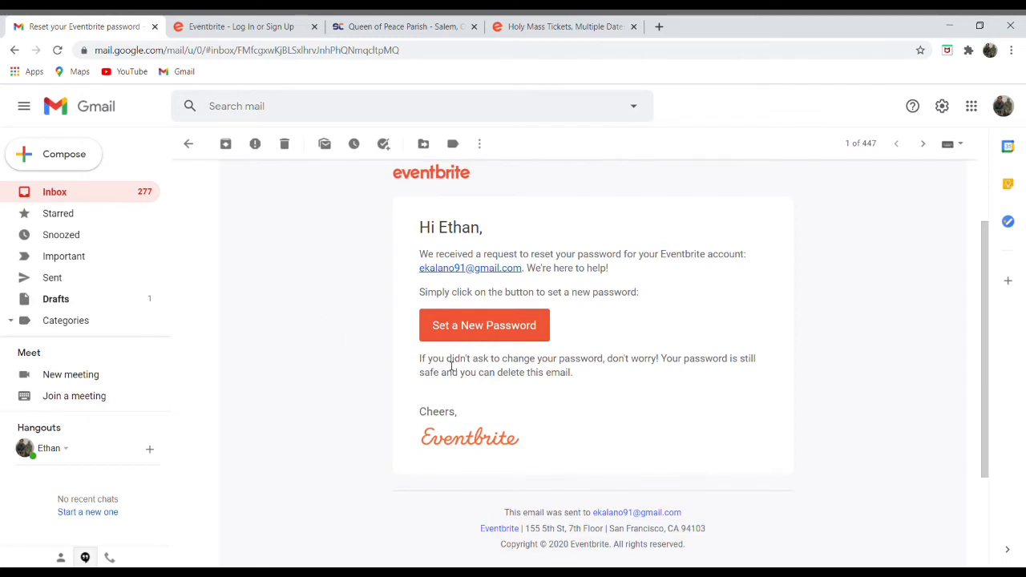
mouse_move(519, 325)
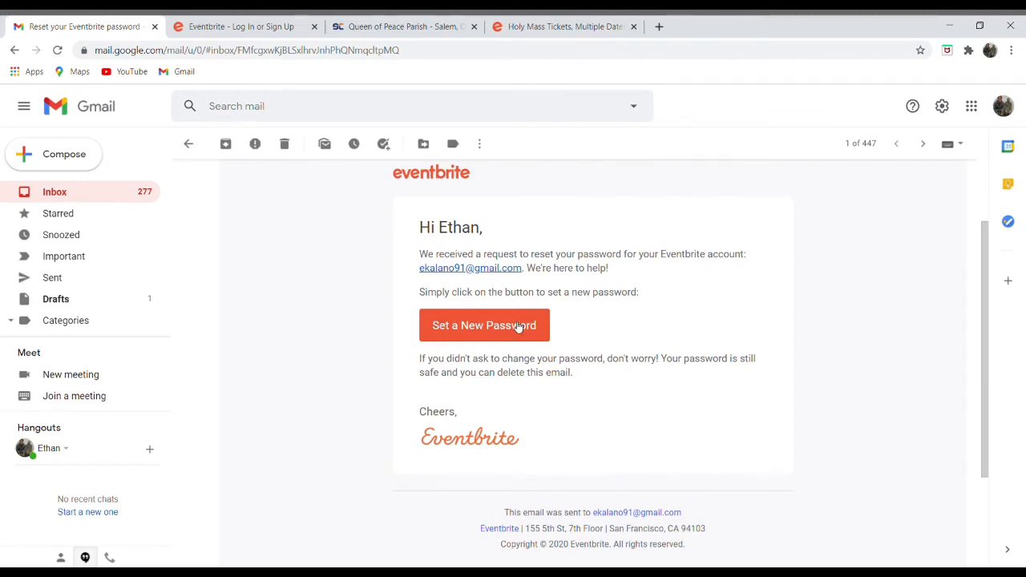
mouse_move(392, 290)
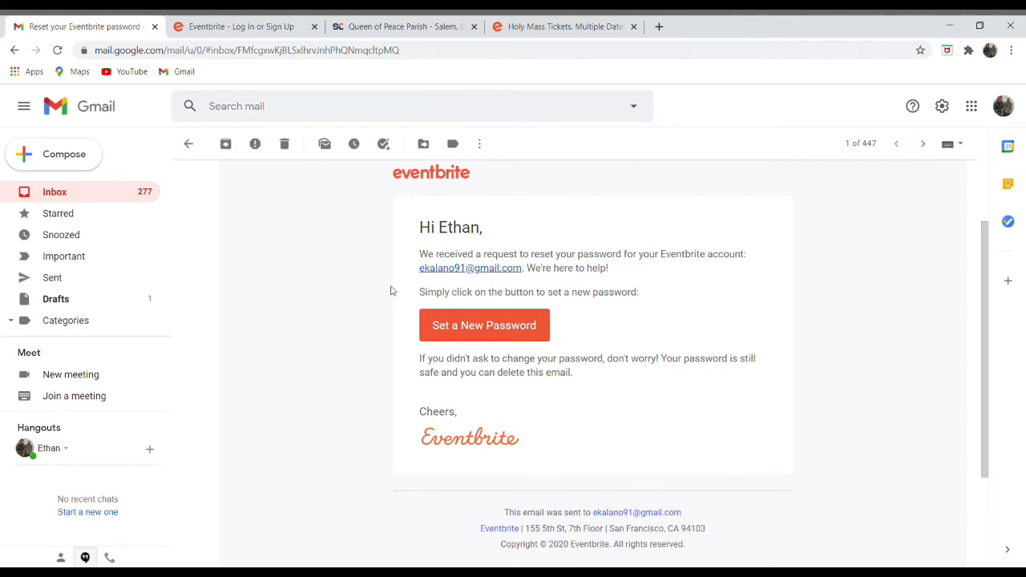
mouse_move(272, 179)
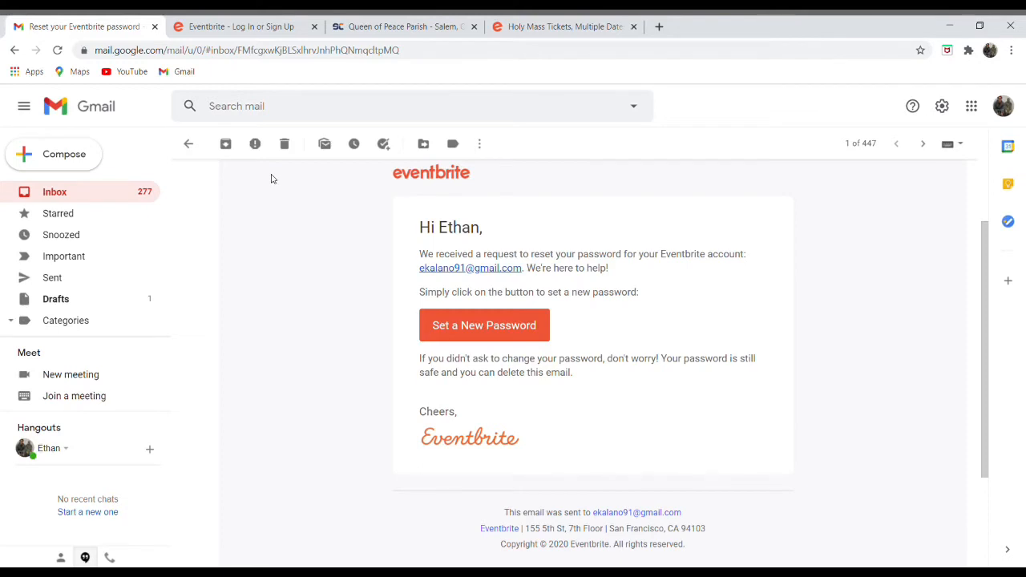
mouse_move(367, 301)
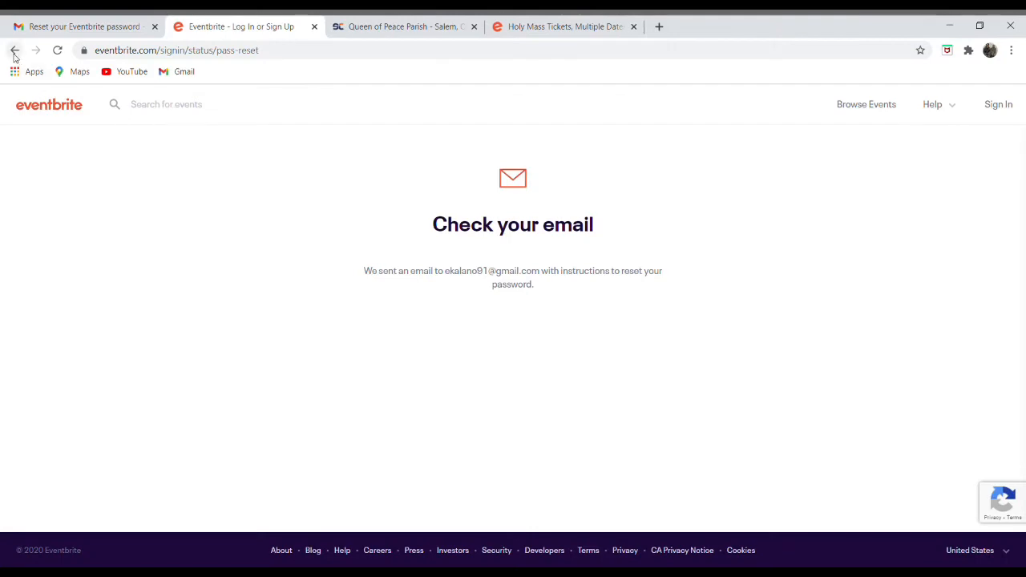
Go back to the Eventbrite login page and log in with the password.
left_click(15, 49)
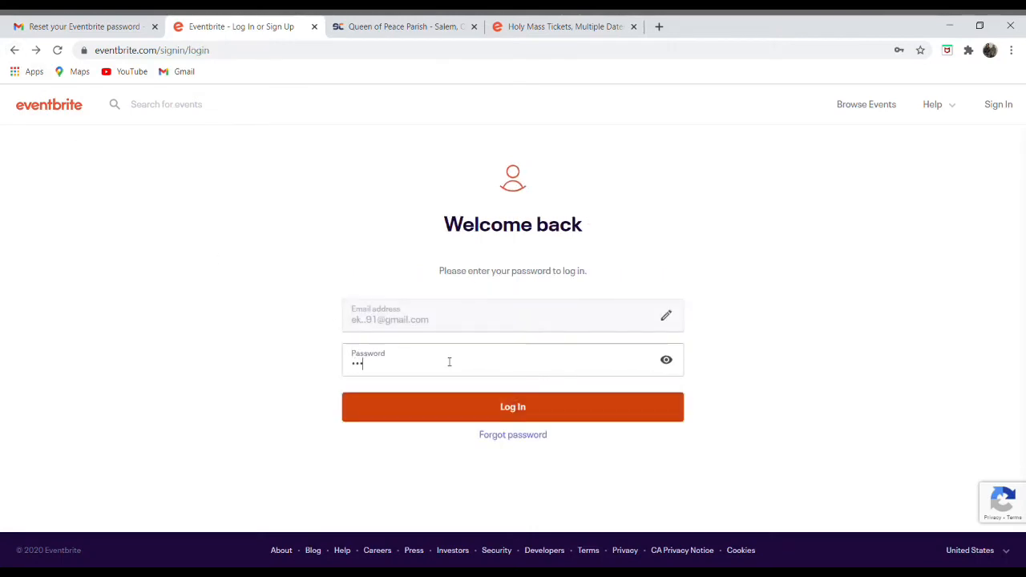
type("password")
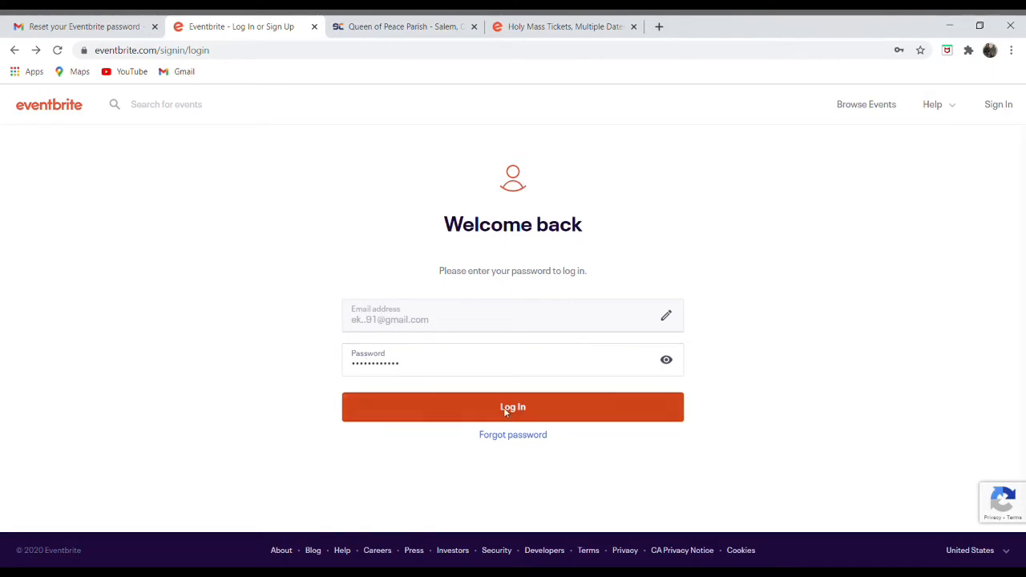
left_click(512, 406)
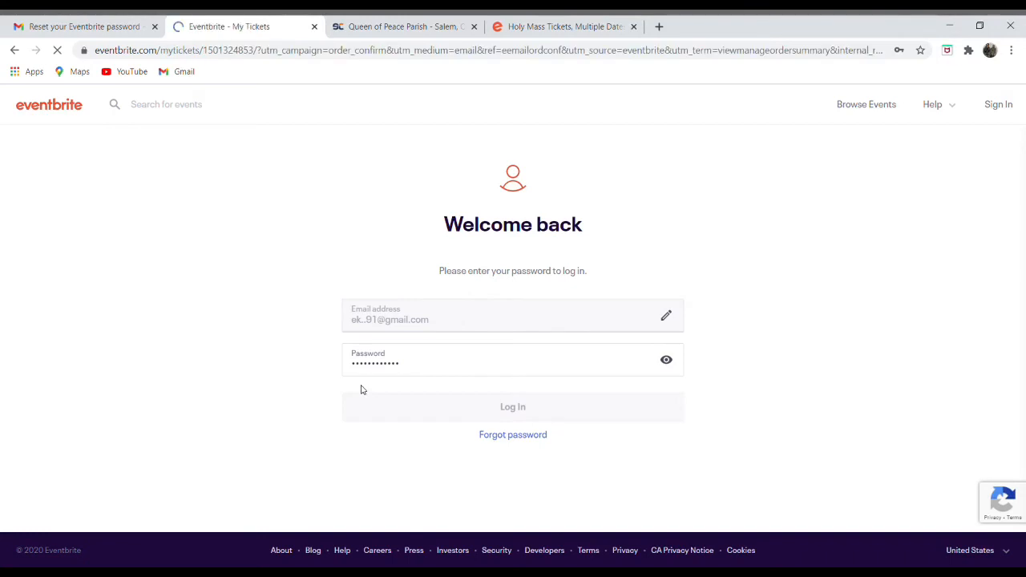
left_click(513, 407)
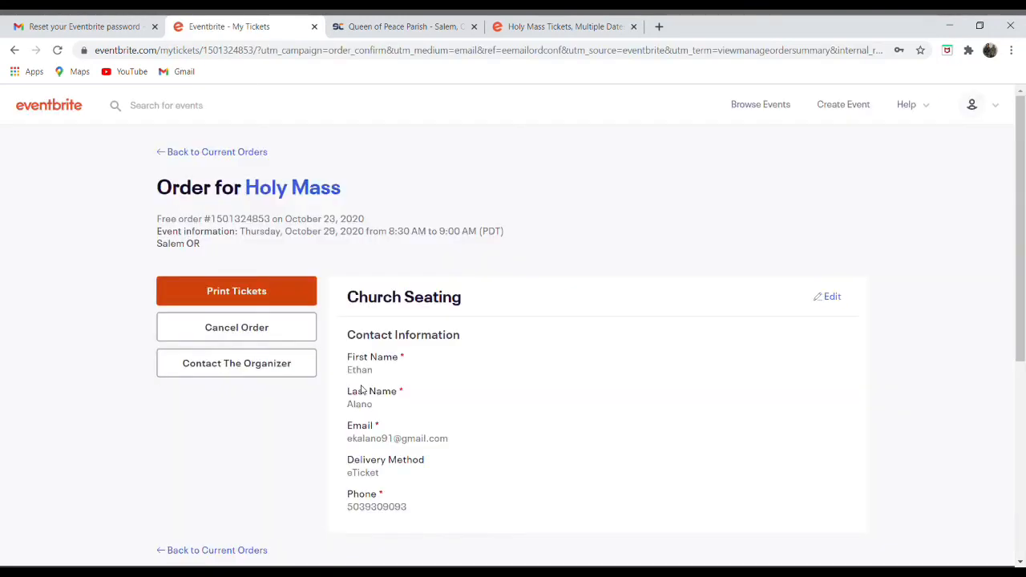
mouse_move(303, 441)
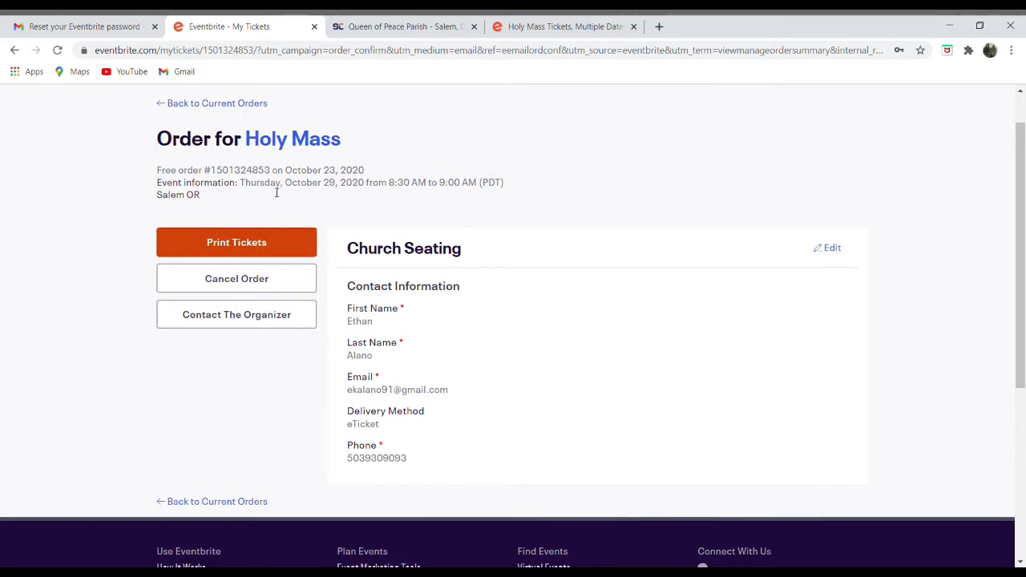
mouse_move(379, 216)
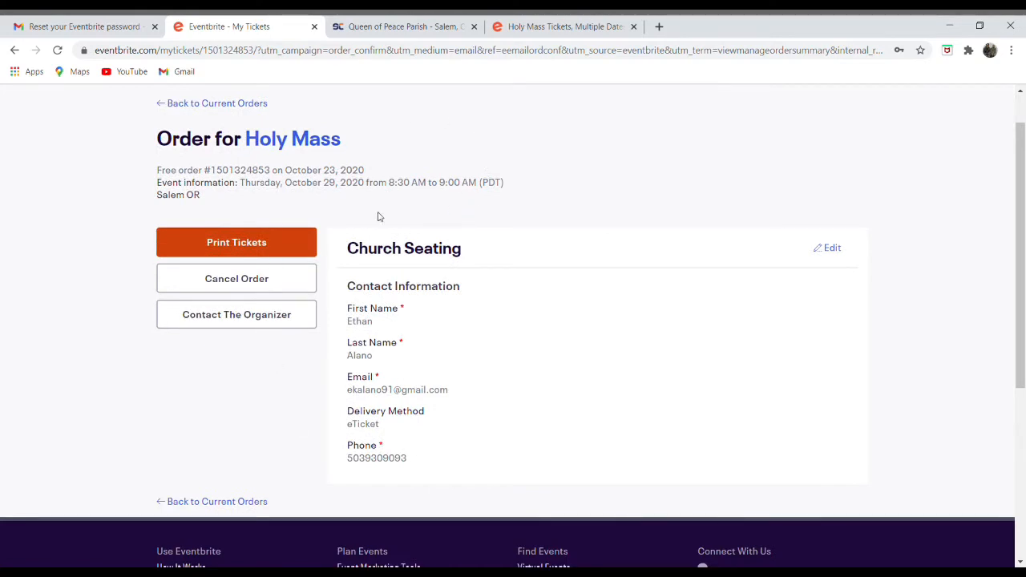
mouse_move(251, 283)
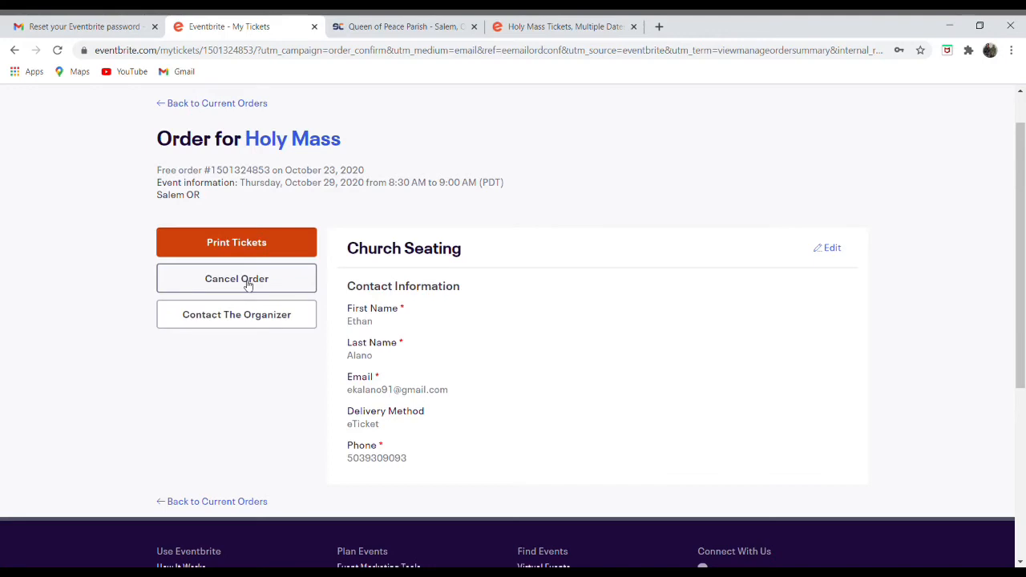
Cancel the October 29 Holy Mass order, confirm, and return to current orders.
left_click(236, 278)
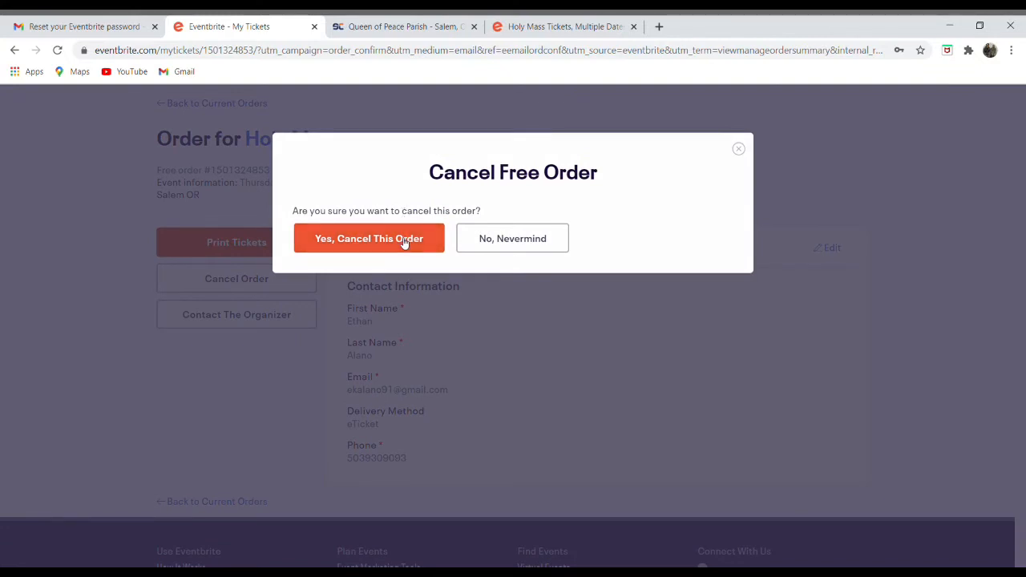
left_click(369, 238)
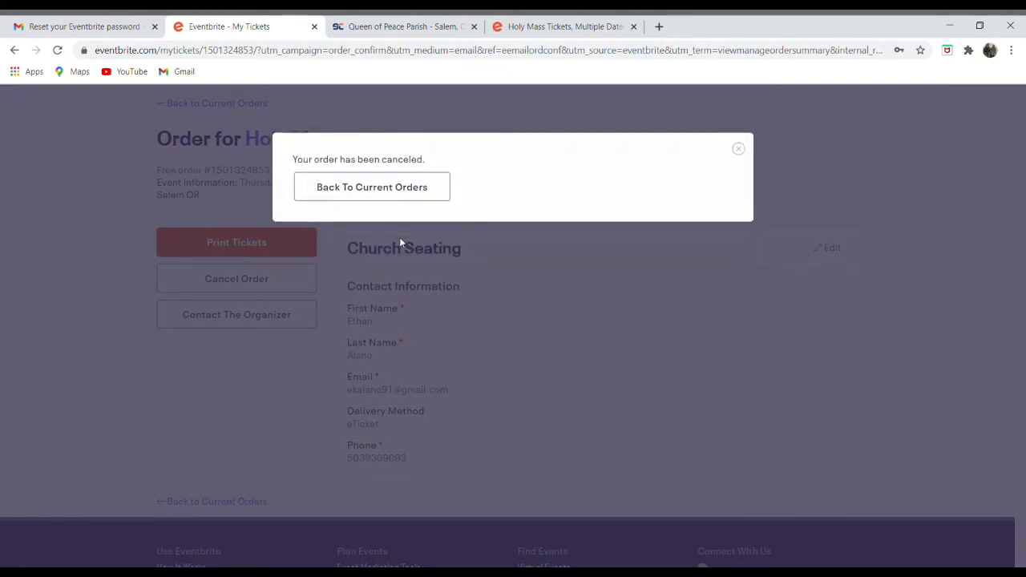
left_click(371, 187)
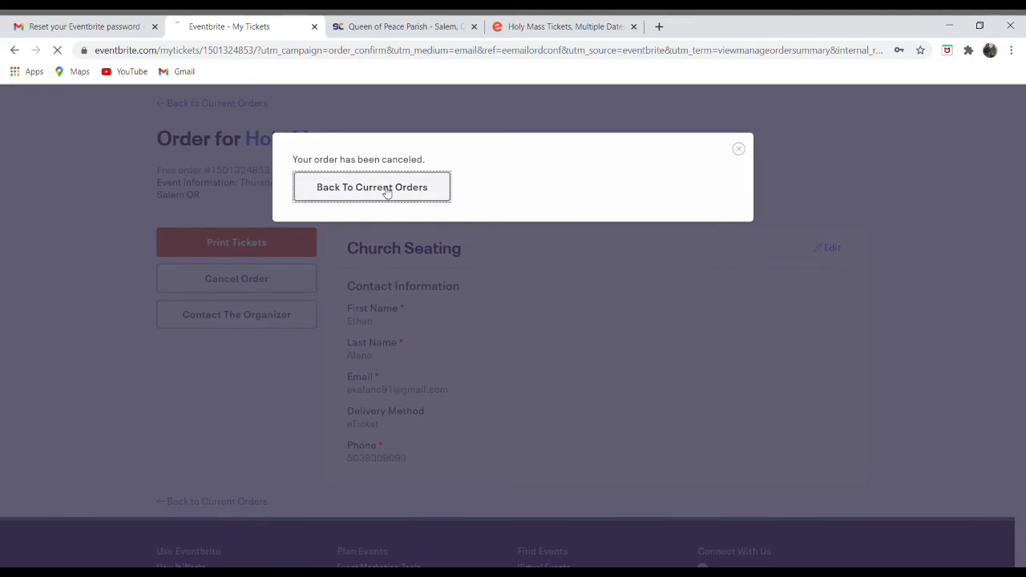
left_click(371, 187)
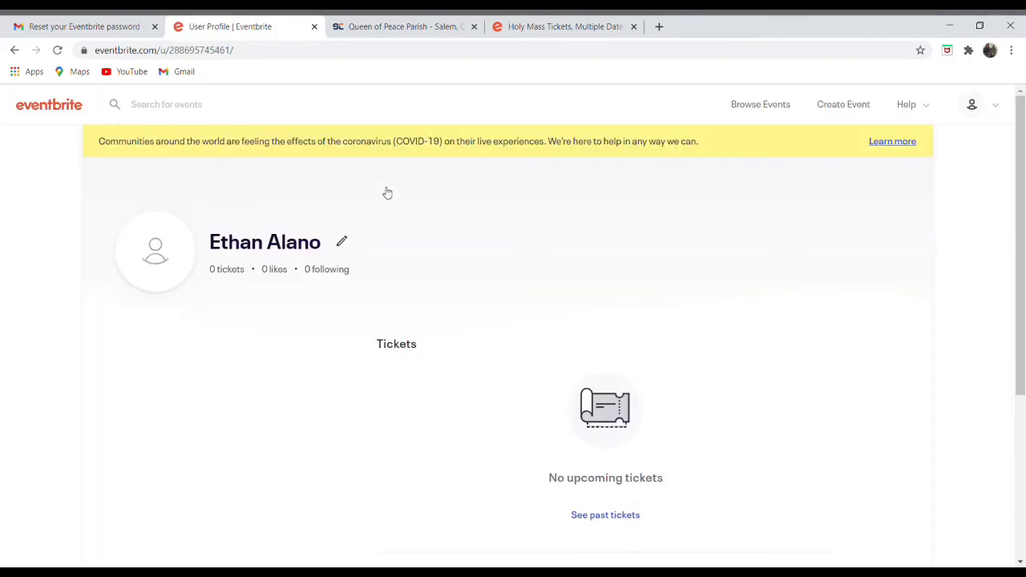
Reveal past tickets and scroll through the earlier October–September Holy Mass orders.
scroll("down", 3)
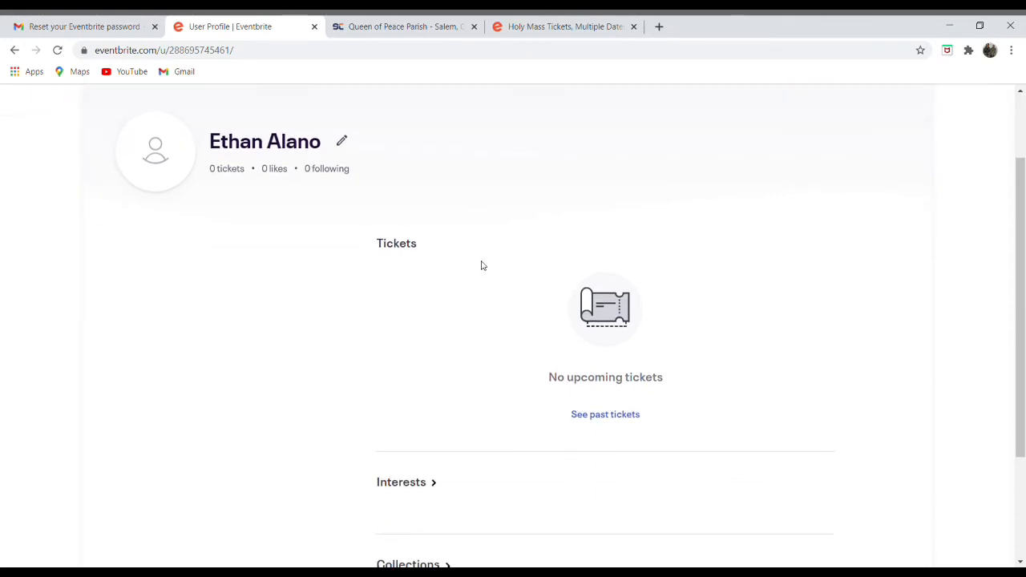
scroll("down", 3)
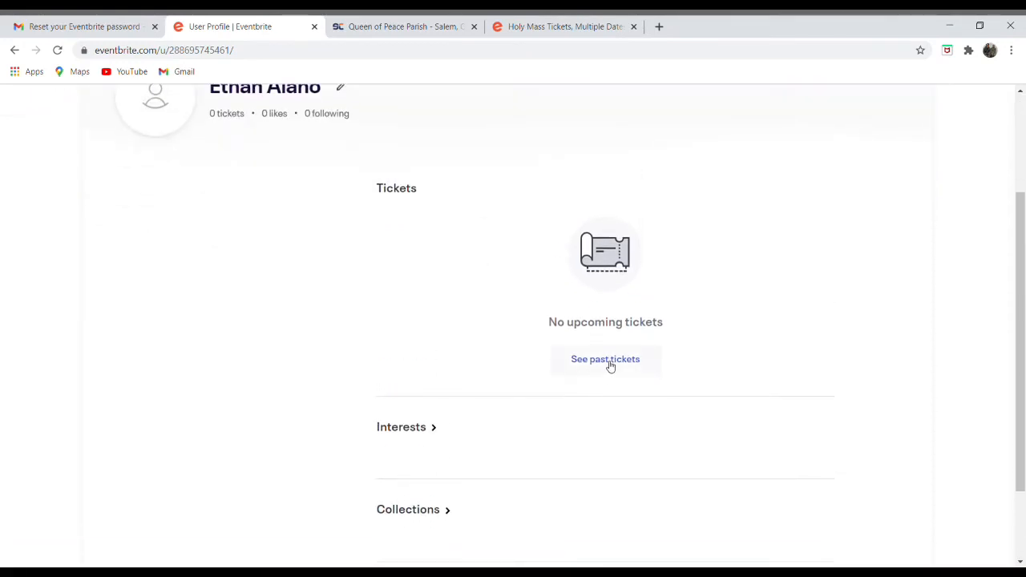
left_click(605, 359)
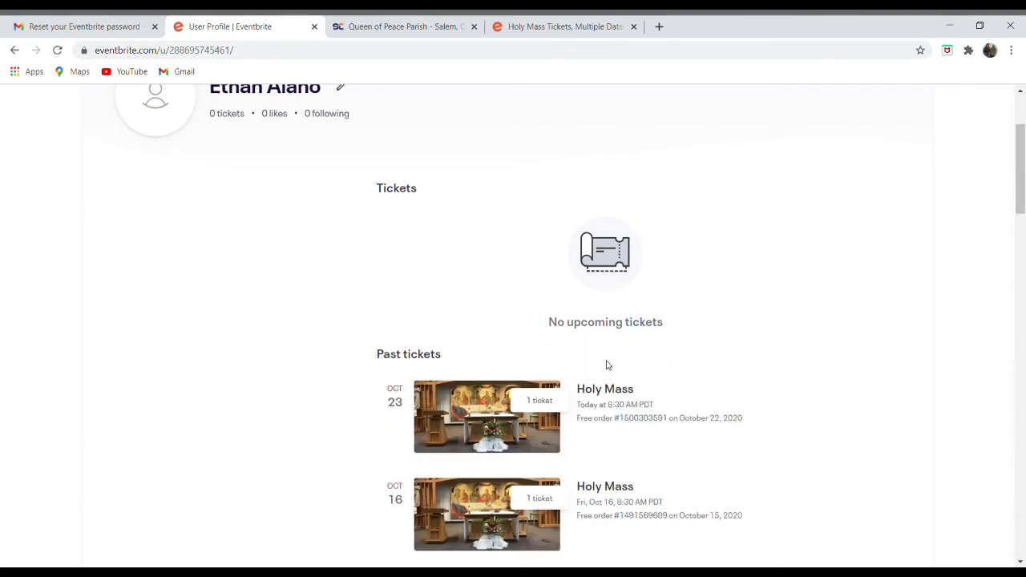
scroll("down", 3)
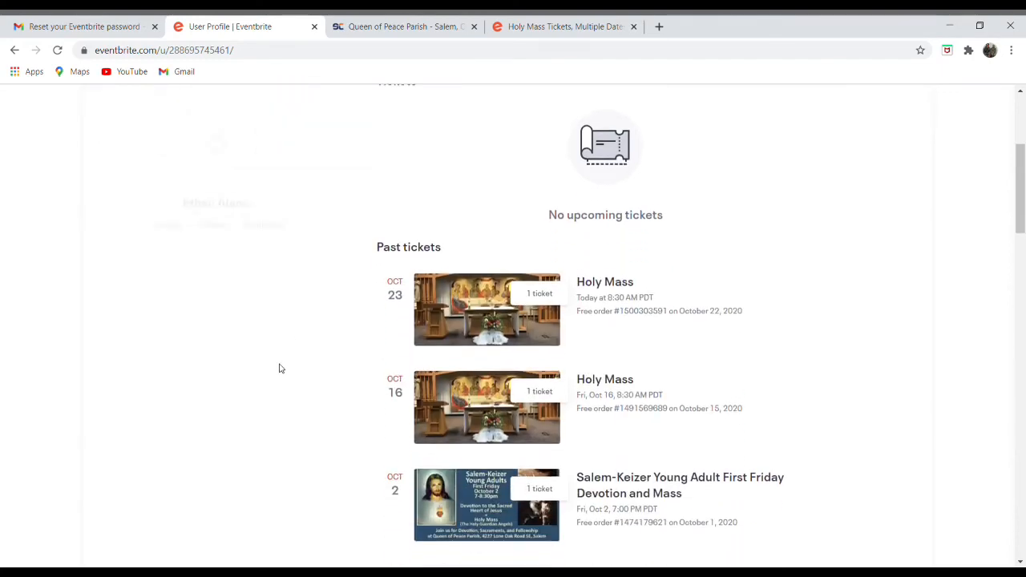
scroll("down", 3)
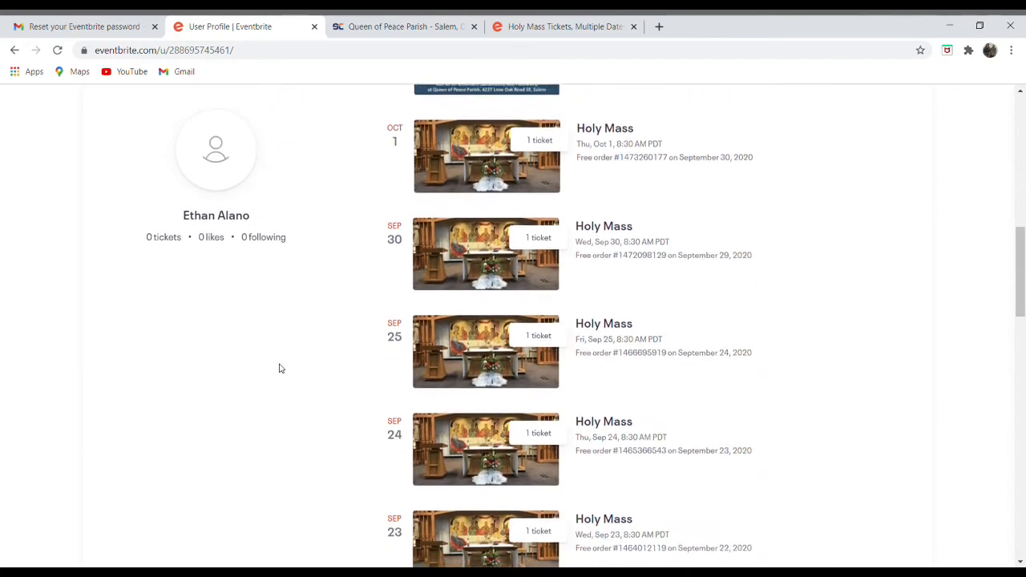
scroll("down", 3)
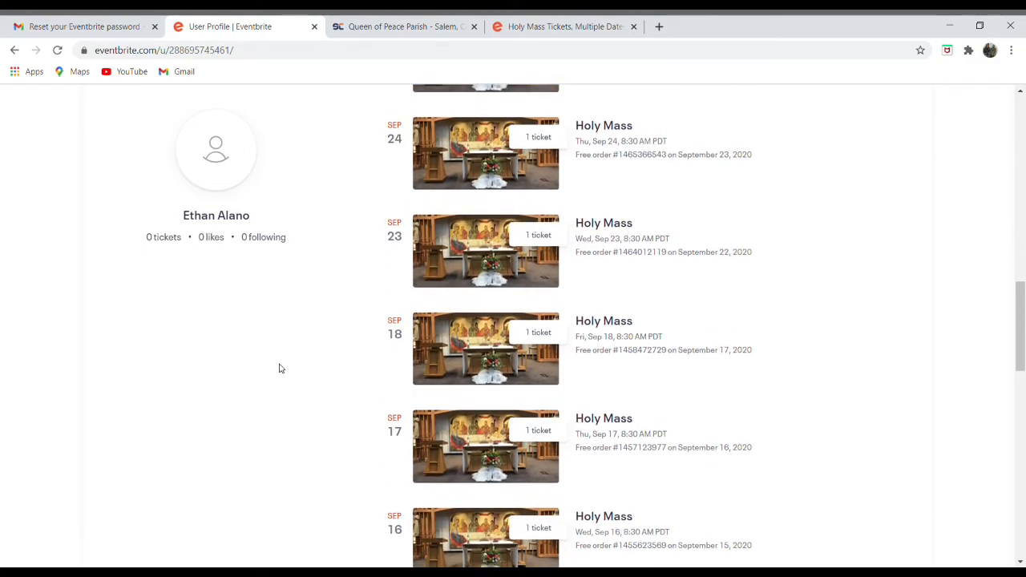
scroll("up", 3)
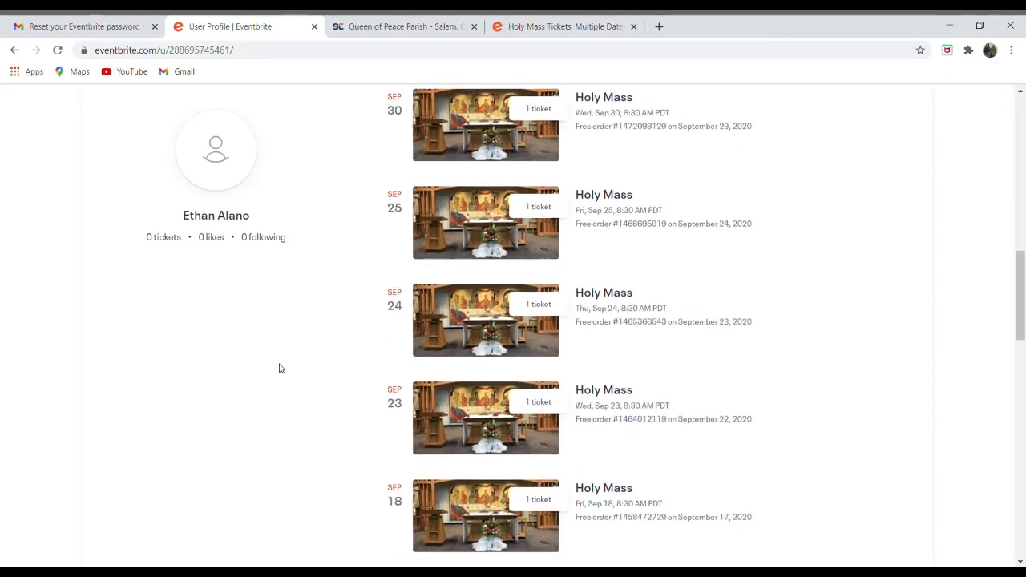